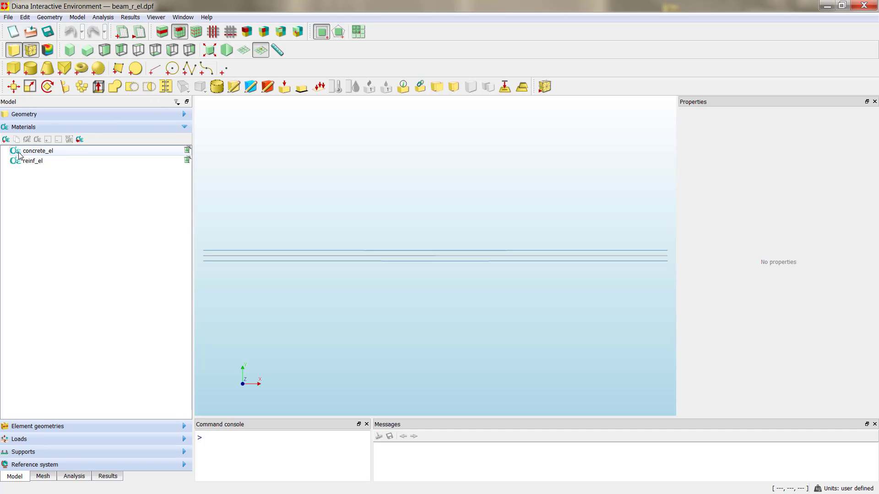
Open the Add new material dialog from Model > Materials.
left_click(77, 17)
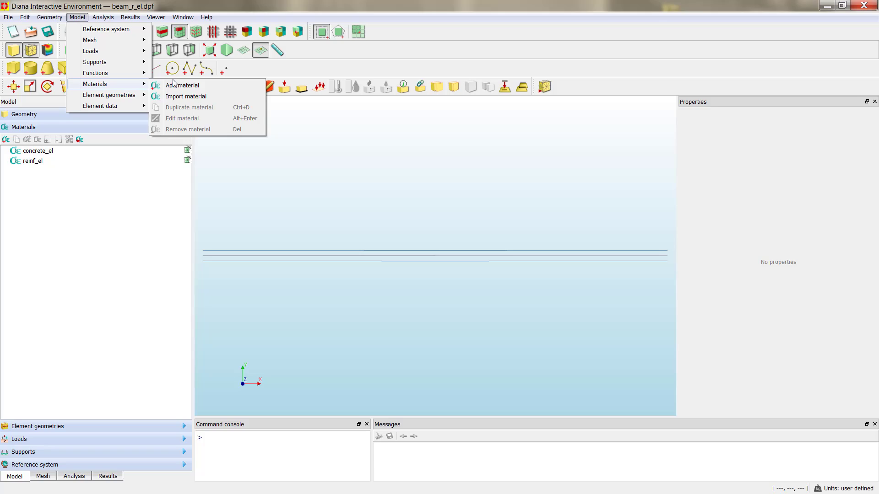
left_click(182, 85)
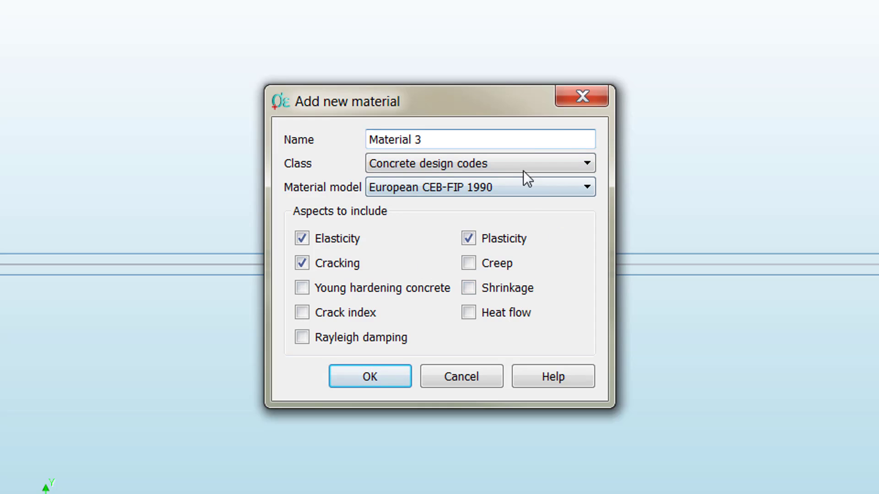
Replace the default name Material_3 with concrete_nl.
type("Material_3")
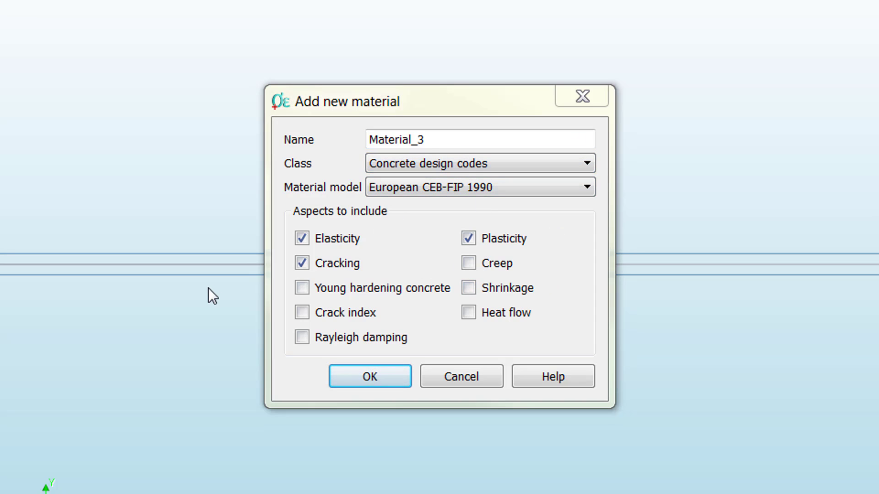
left_click(479, 140)
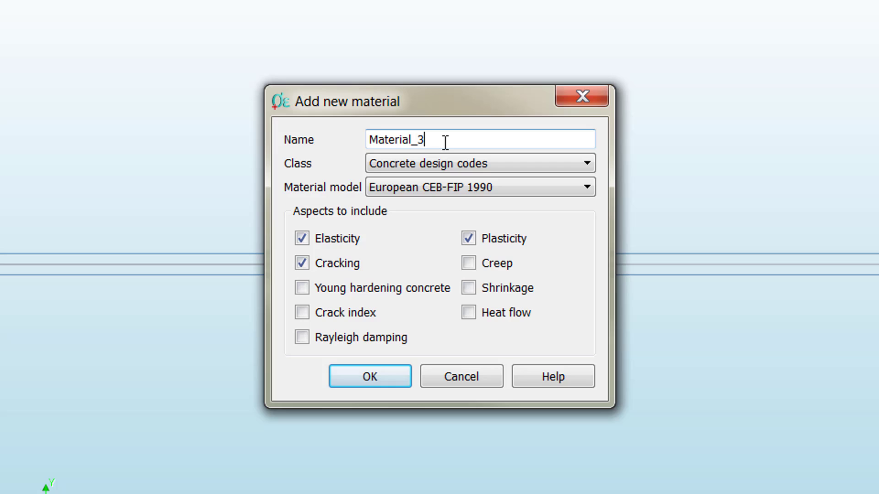
triple_click(395, 139)
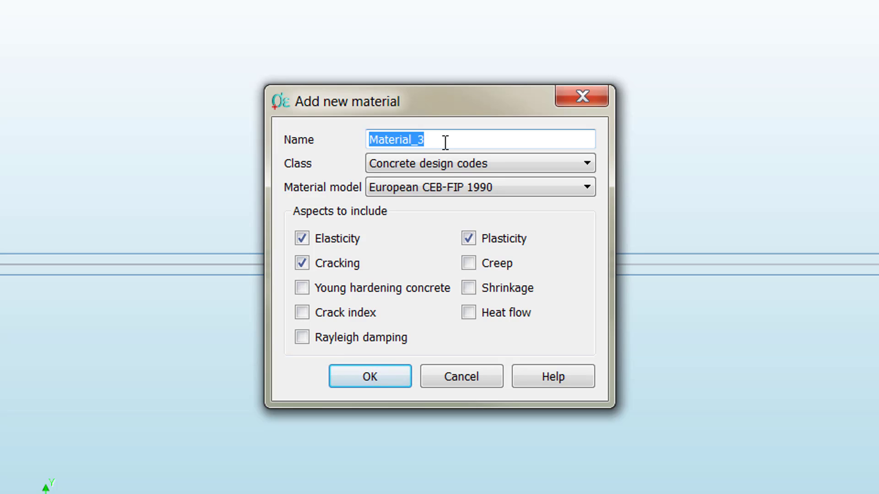
type("concrete_")
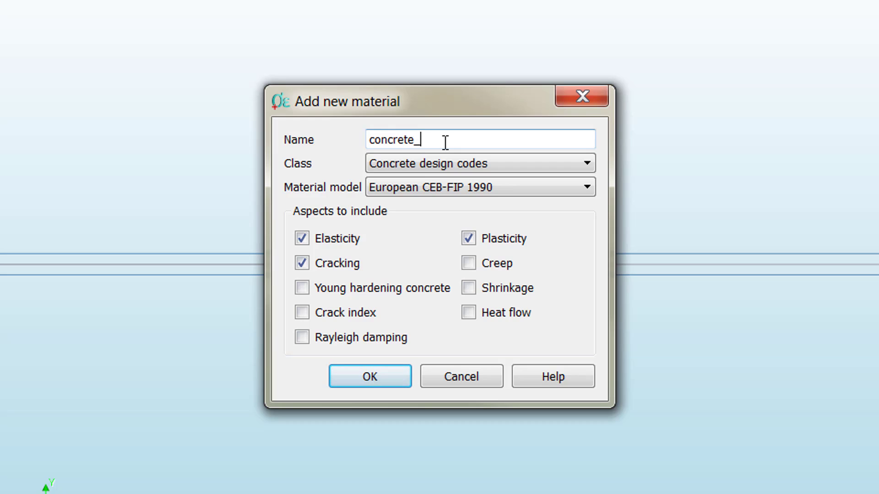
type("nl")
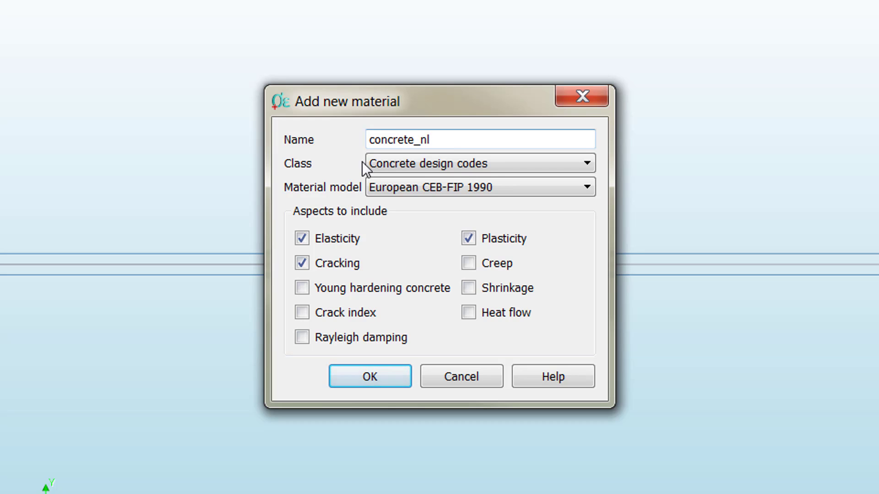
left_click(479, 163)
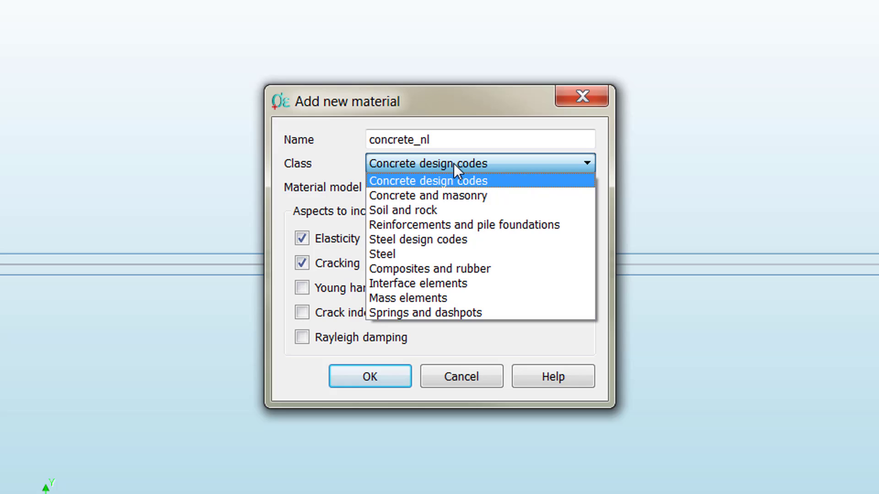
mouse_move(428, 194)
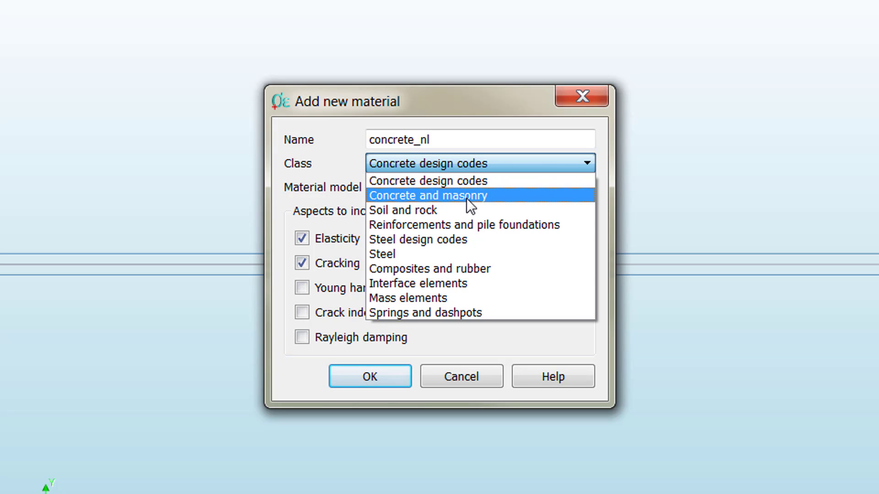
Choose class Concrete and masonry and material model Total strain based crack model.
left_click(428, 195)
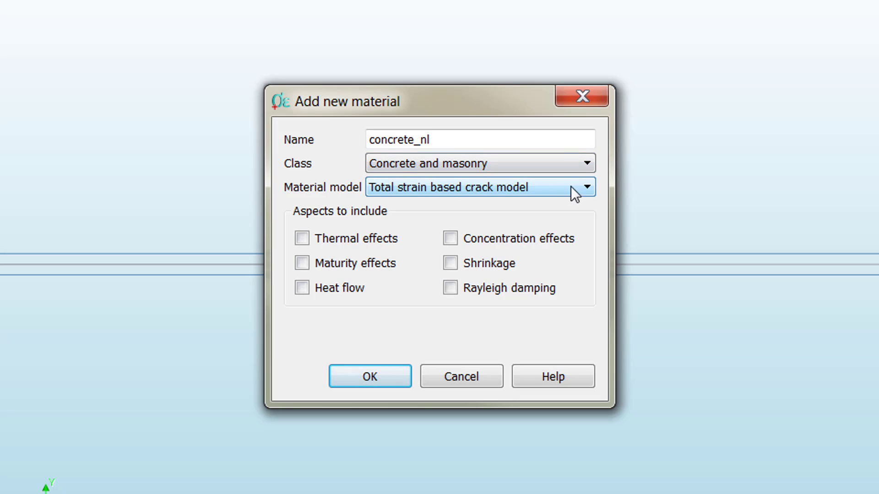
left_click(586, 186)
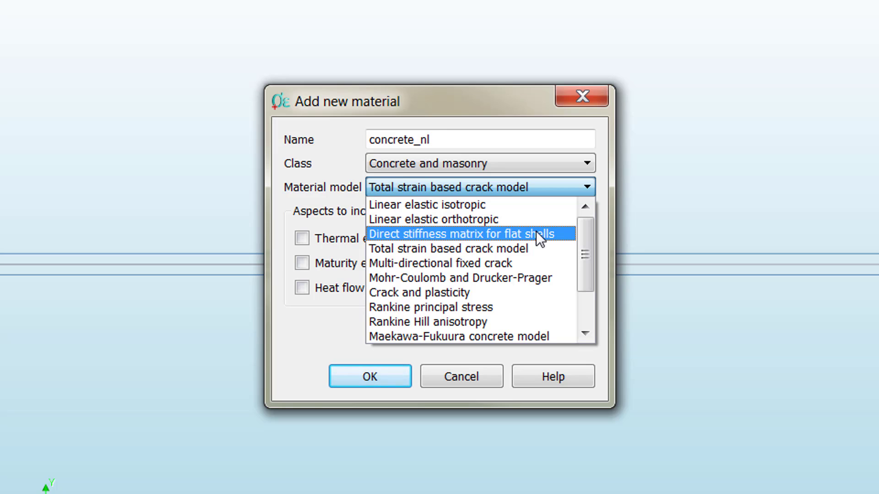
mouse_move(531, 242)
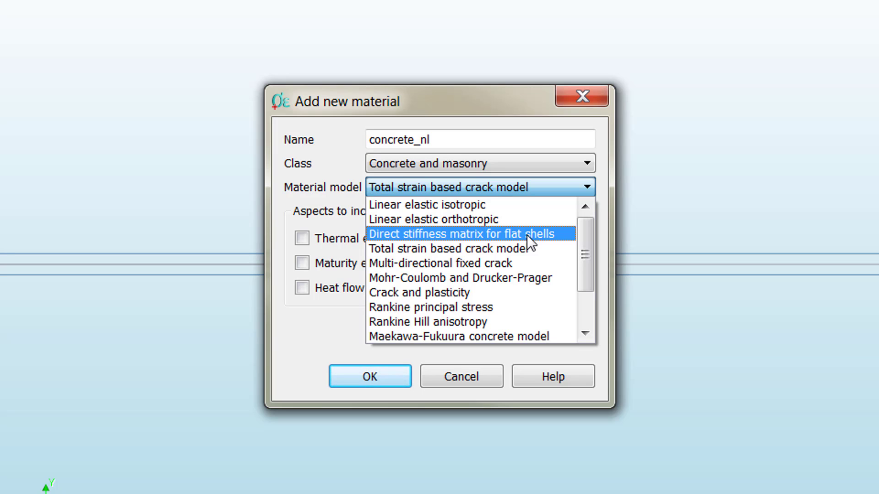
mouse_move(529, 251)
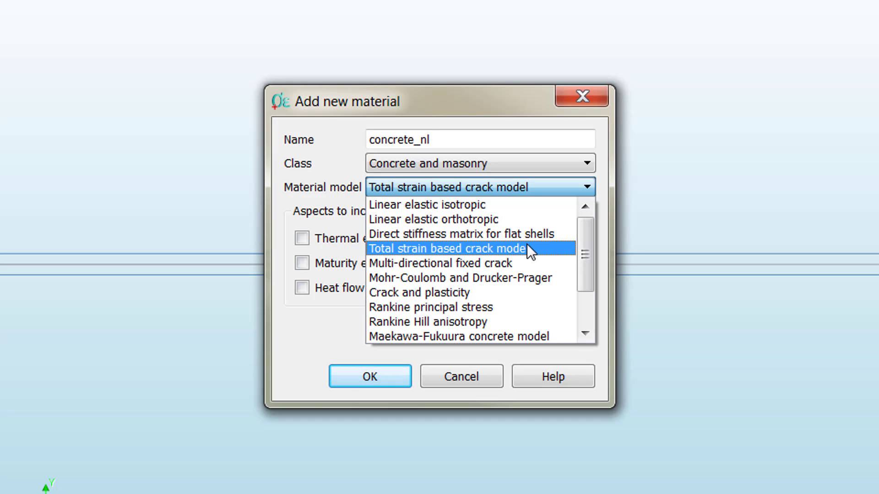
left_click(447, 249)
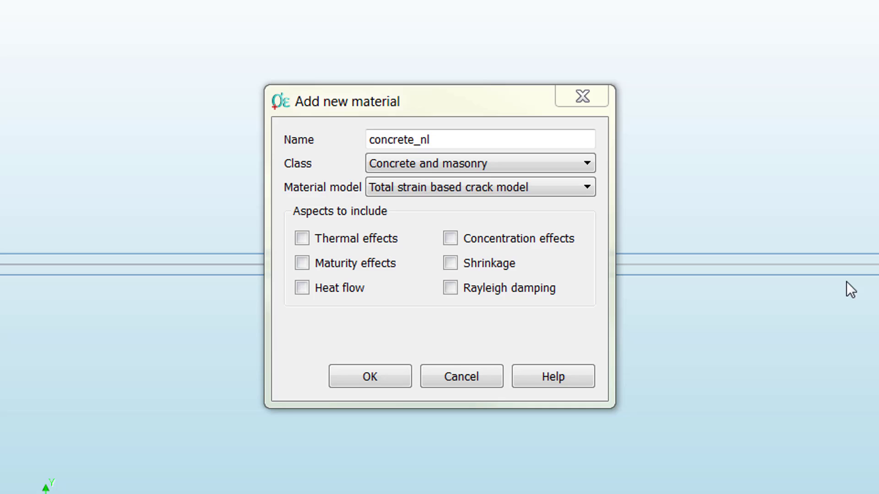
mouse_move(208, 220)
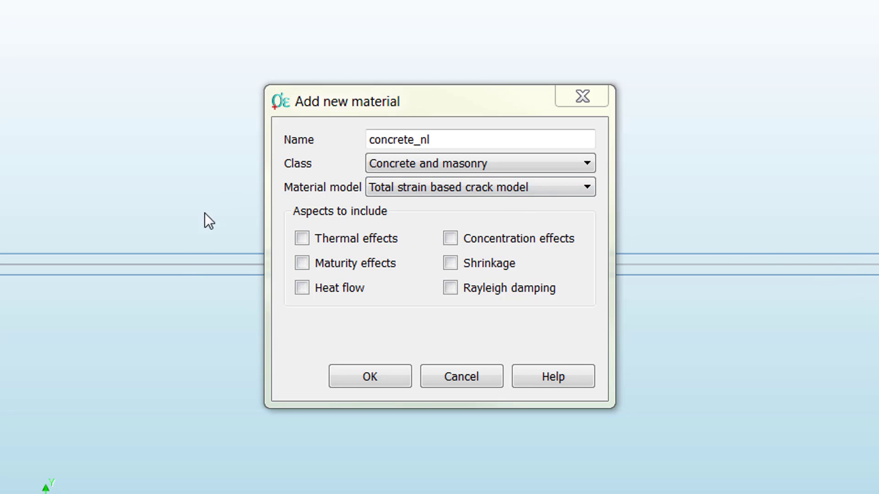
mouse_move(578, 230)
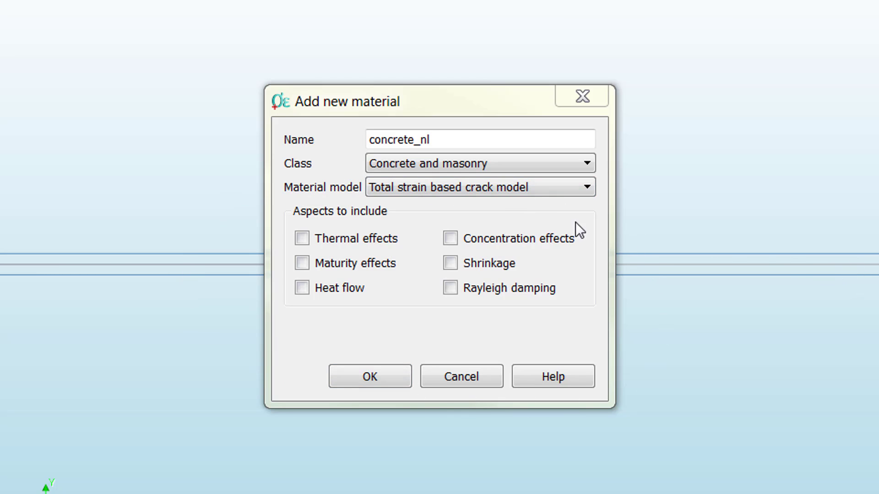
mouse_move(476, 334)
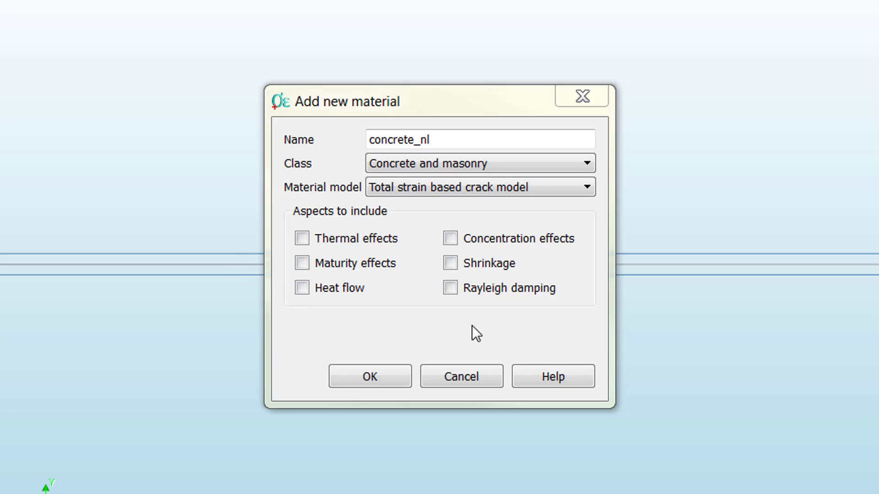
mouse_move(438, 218)
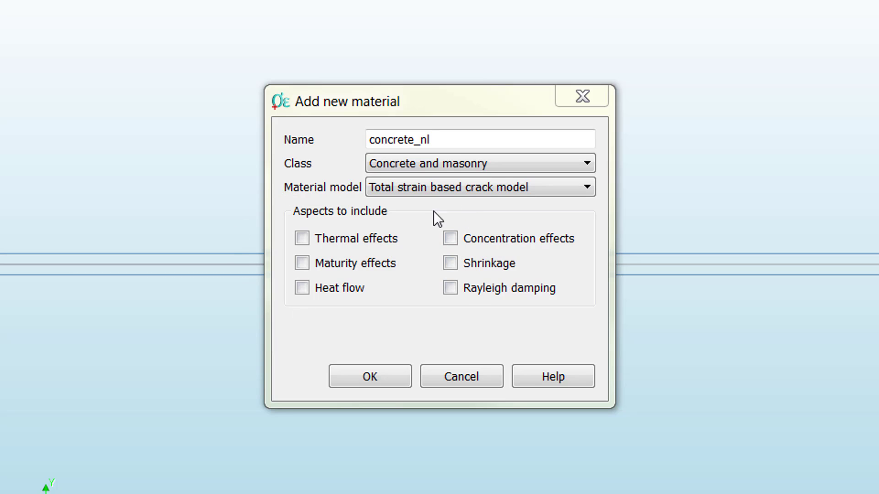
mouse_move(424, 225)
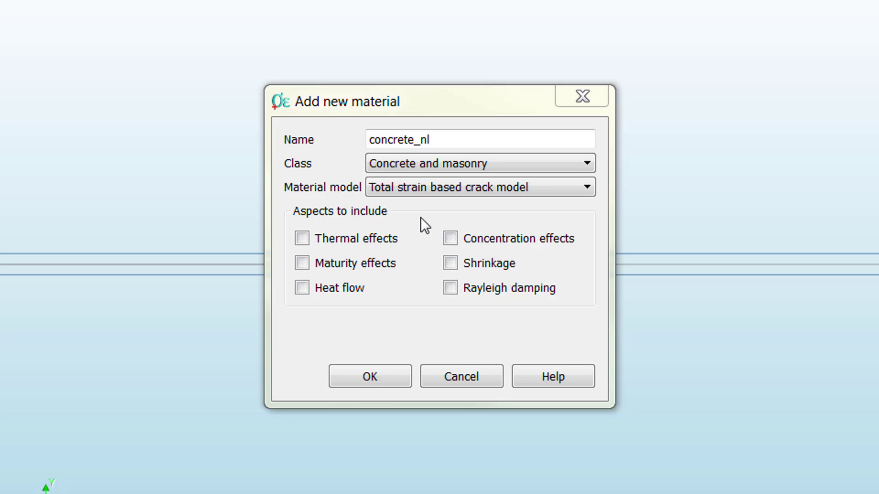
mouse_move(350, 218)
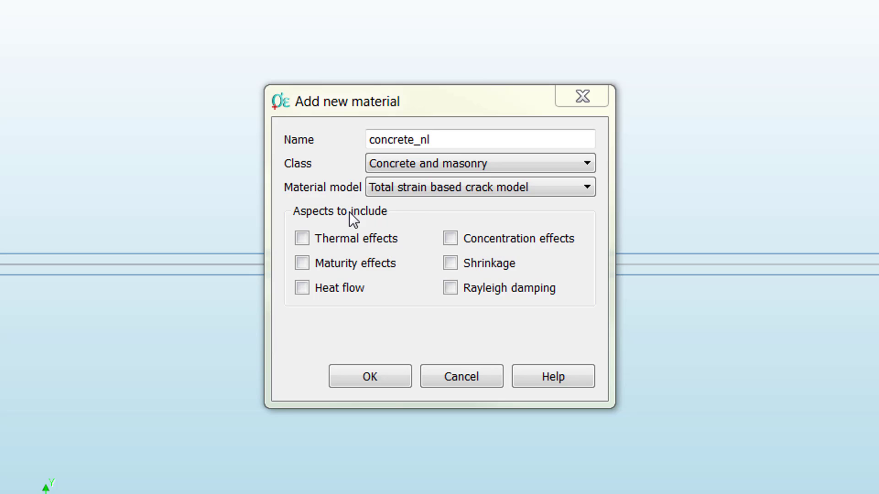
mouse_move(481, 349)
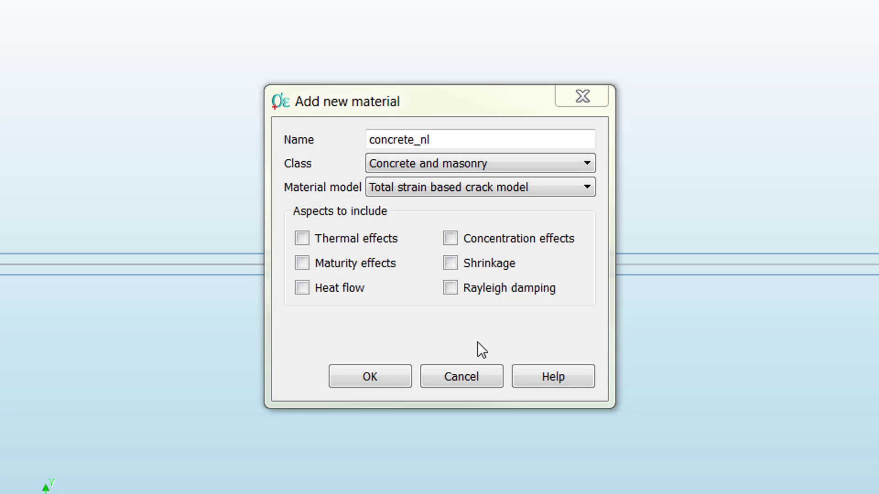
mouse_move(526, 214)
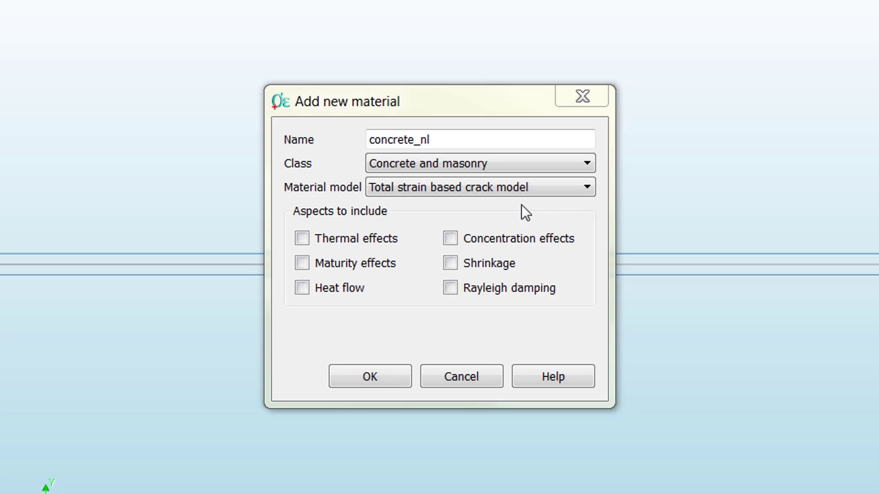
mouse_move(553, 339)
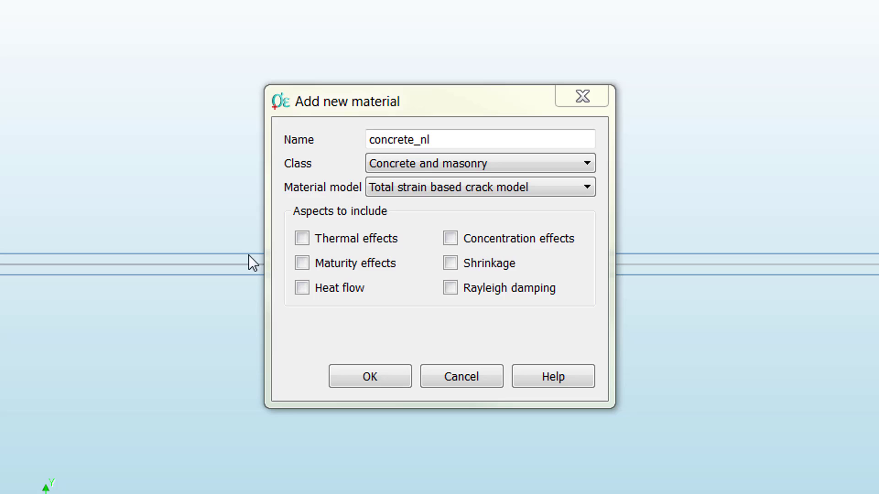
mouse_move(422, 350)
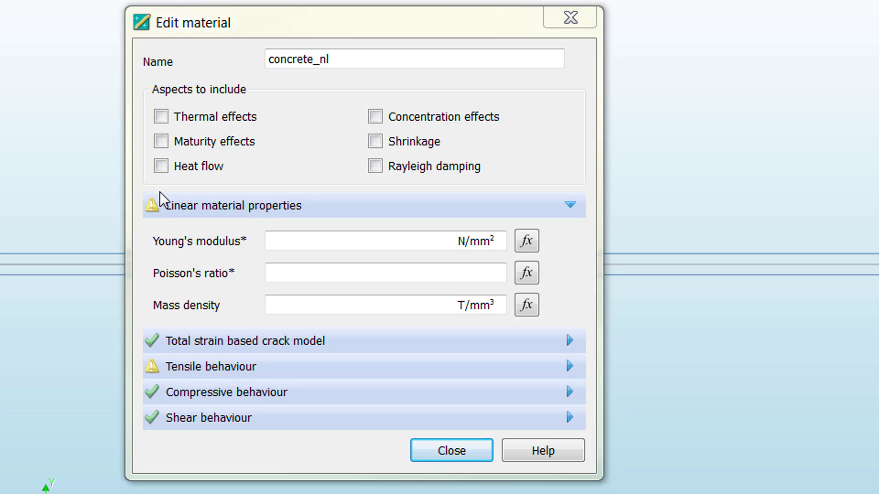
mouse_move(118, 150)
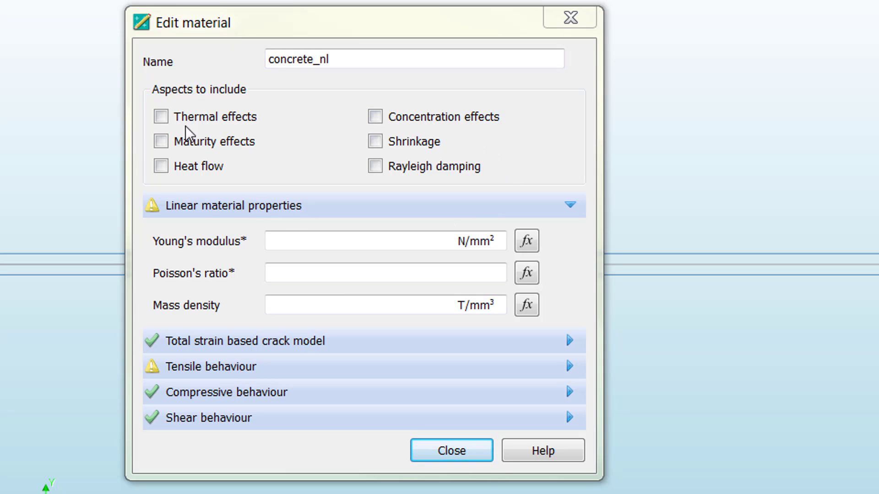
Enter Young's modulus 33000 N/mm², Poisson's ratio 0.2 and mass density 2.5e-09 T/mm³.
left_click(160, 165)
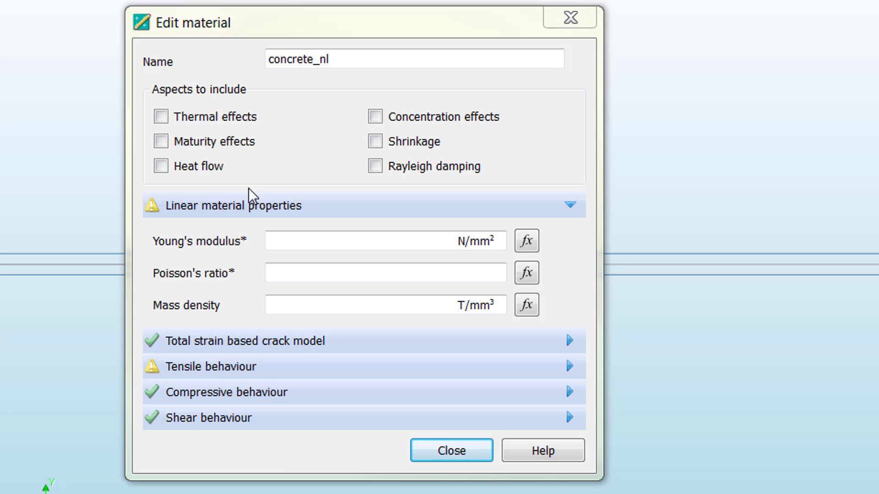
mouse_move(343, 211)
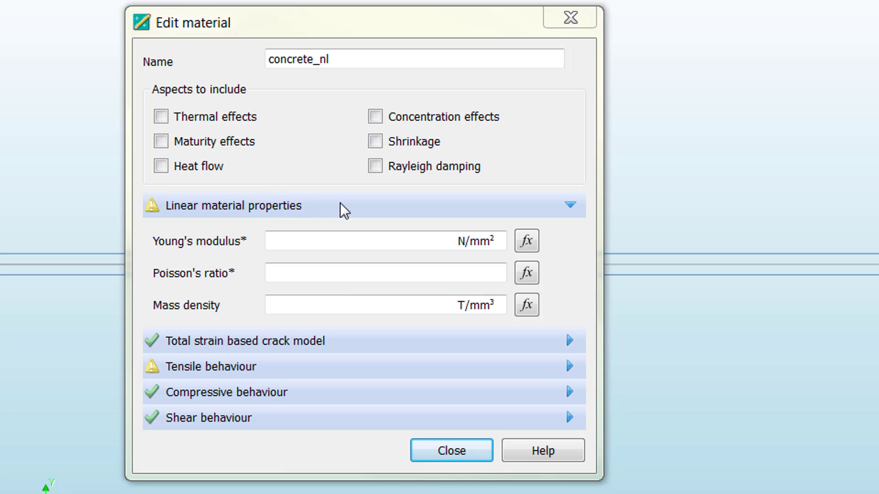
left_click(384, 242)
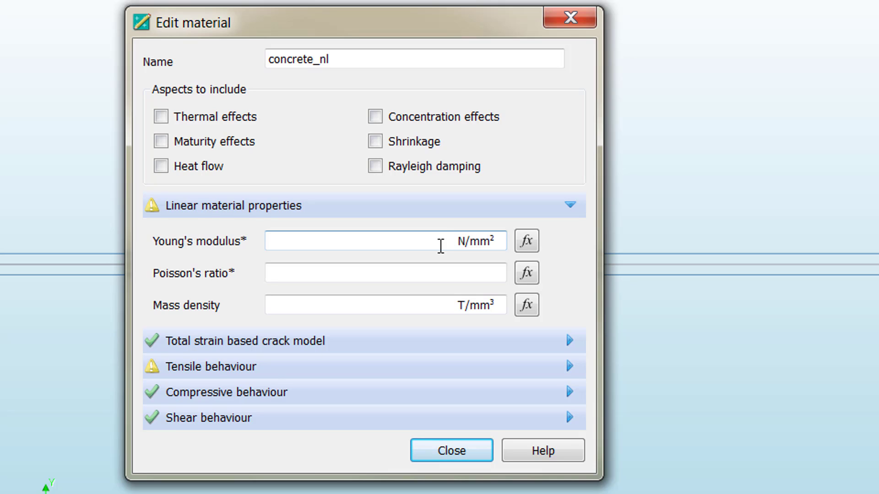
type("33000000000")
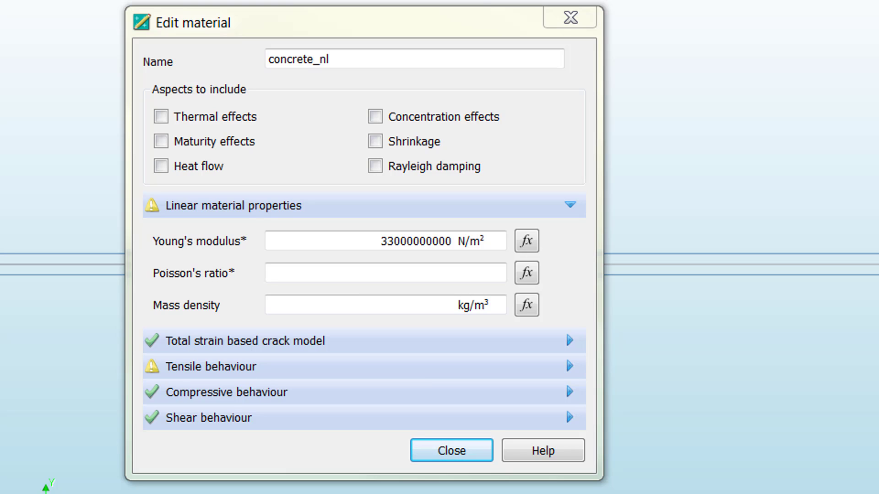
mouse_move(611, 360)
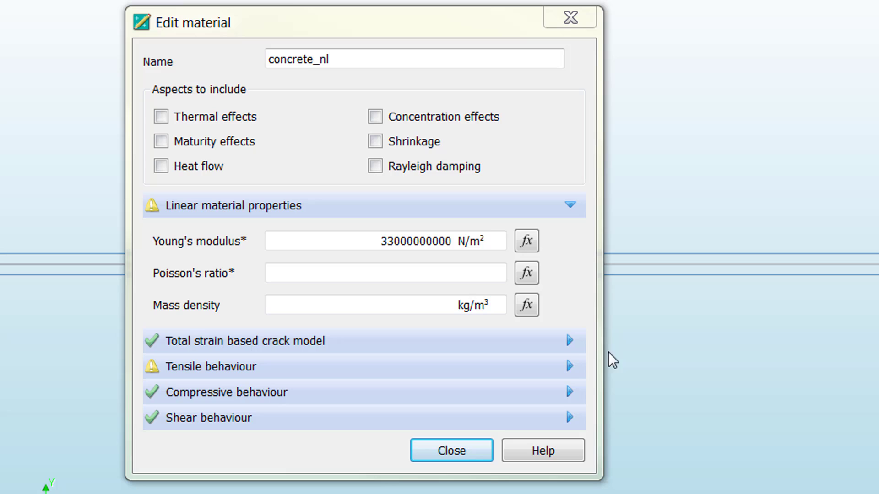
mouse_move(464, 246)
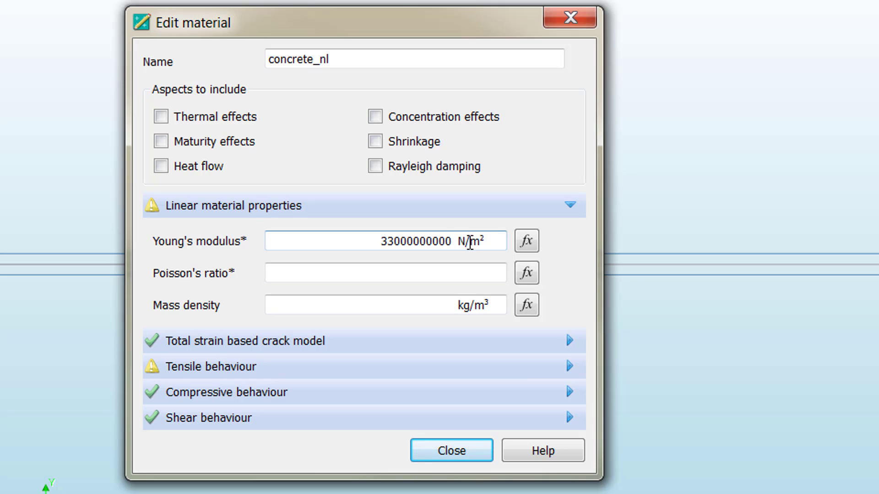
double_click(426, 241)
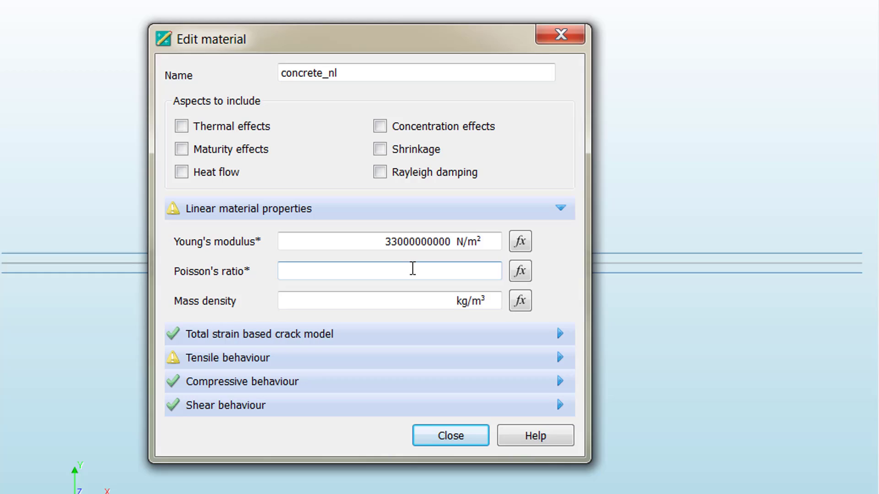
type("0.")
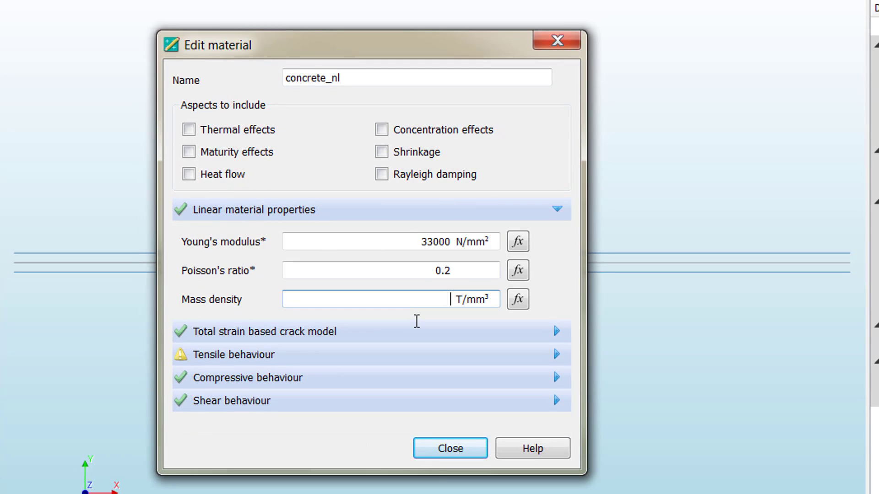
type("250")
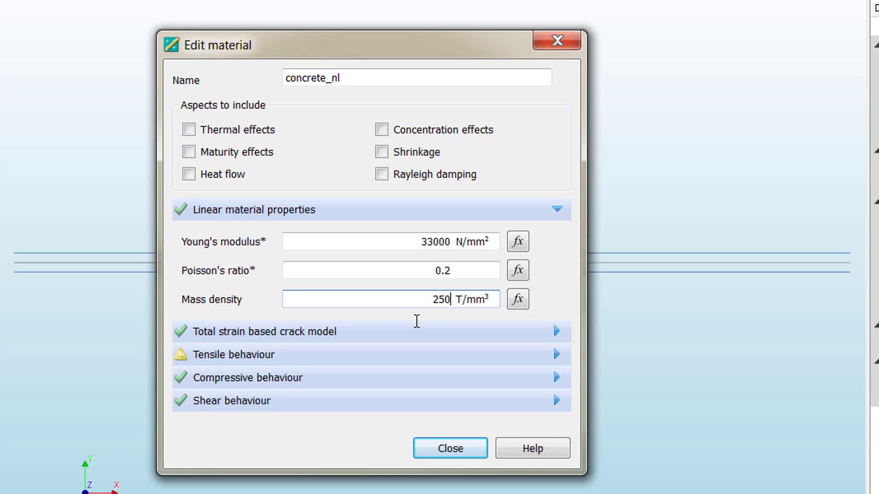
type("2.5e-09")
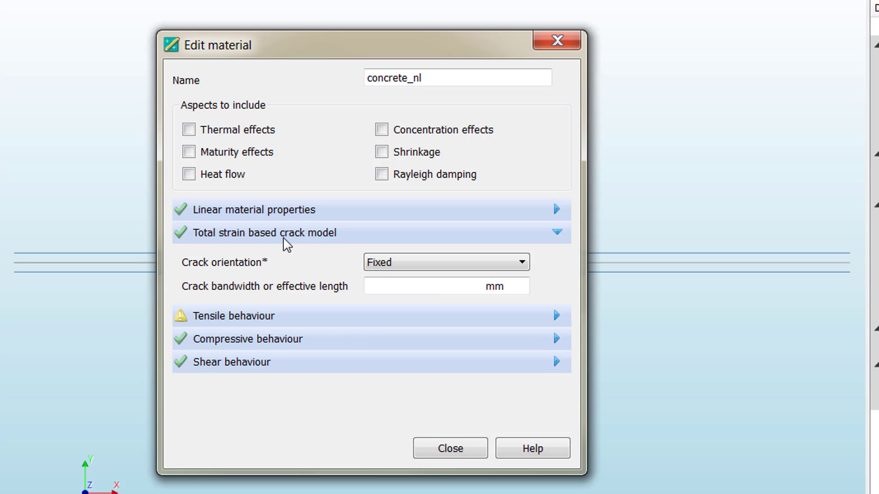
mouse_move(308, 258)
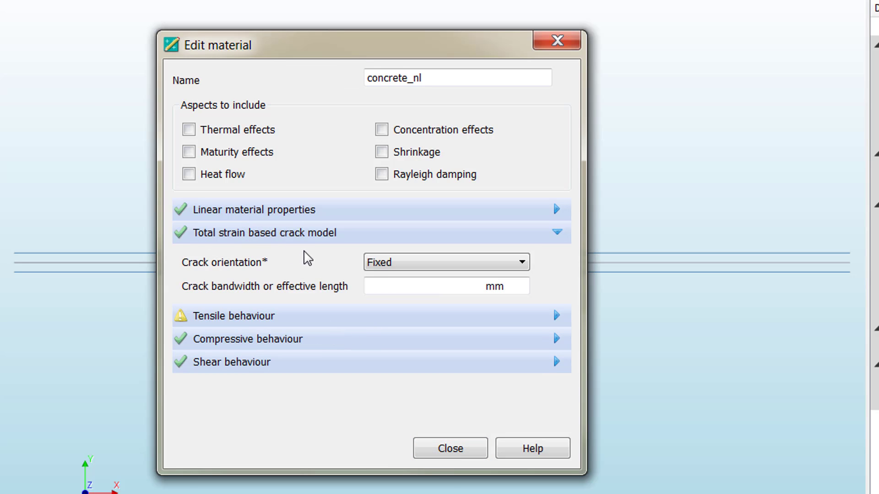
Set the Crack orientation dropdown to Rotating.
left_click(446, 262)
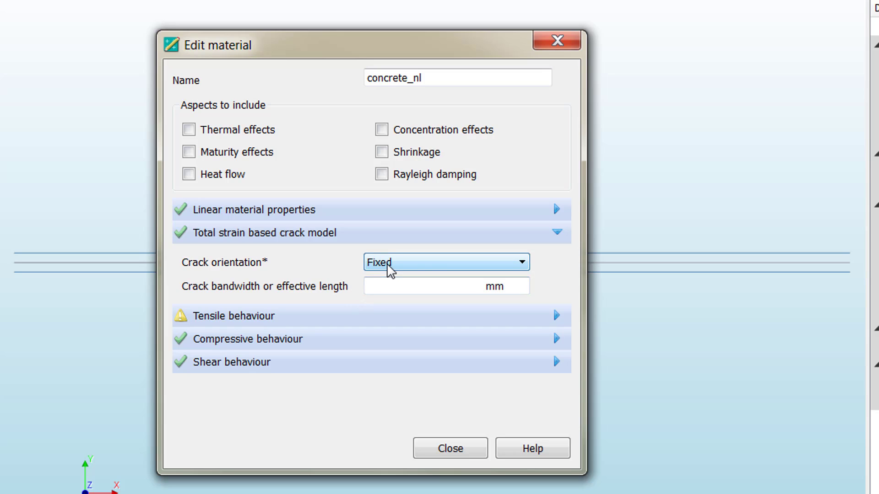
left_click(445, 262)
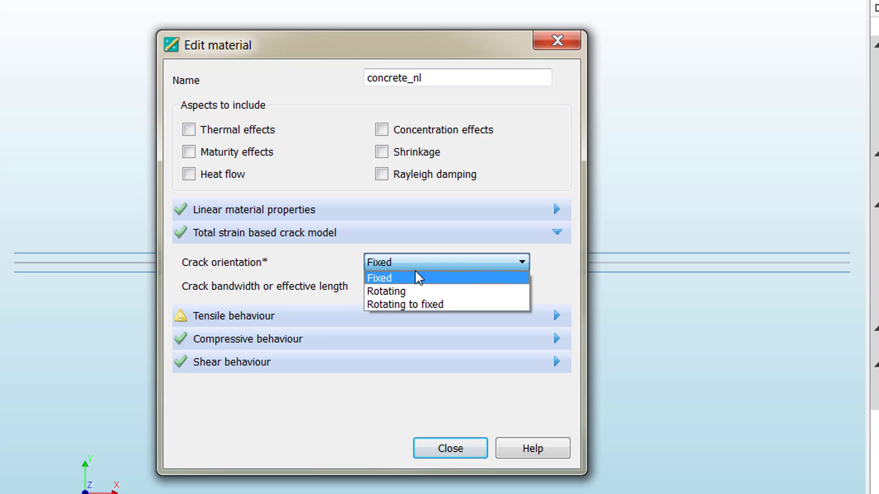
mouse_move(411, 305)
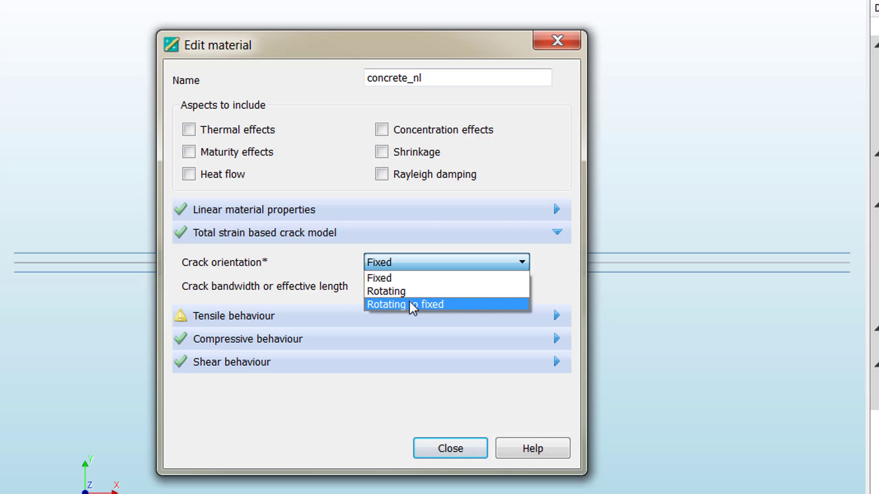
mouse_move(452, 278)
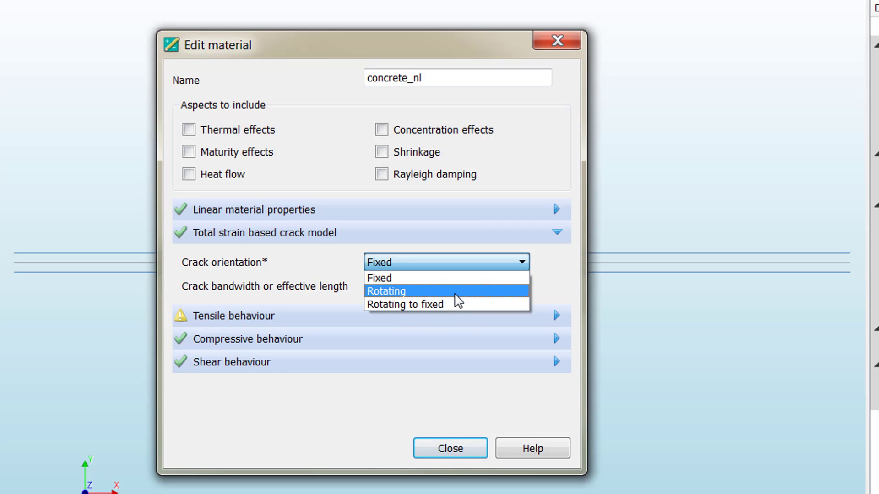
mouse_move(434, 277)
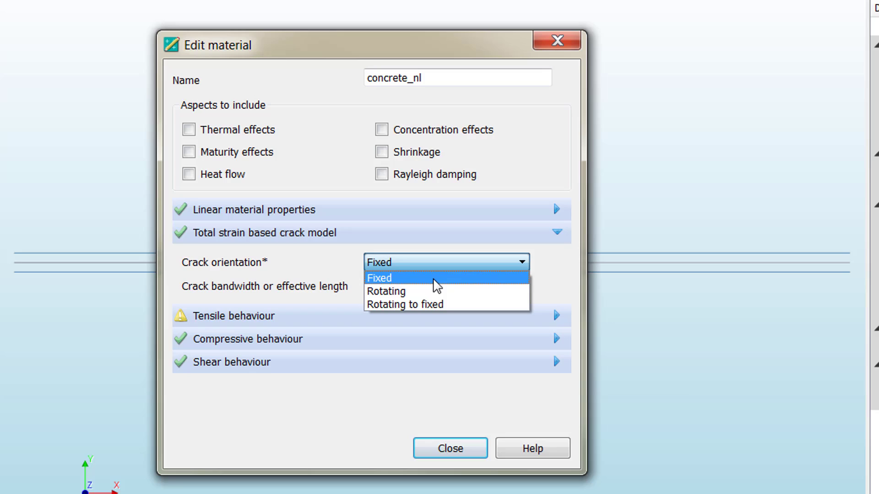
left_click(386, 292)
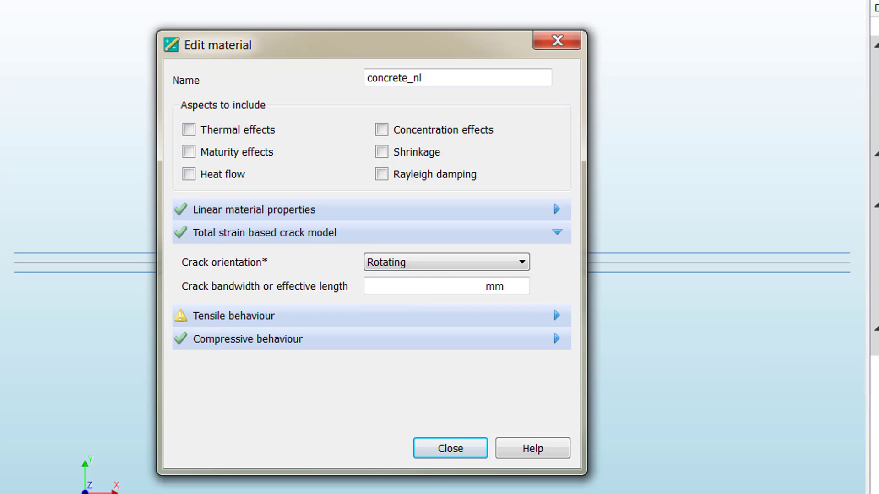
left_click(446, 262)
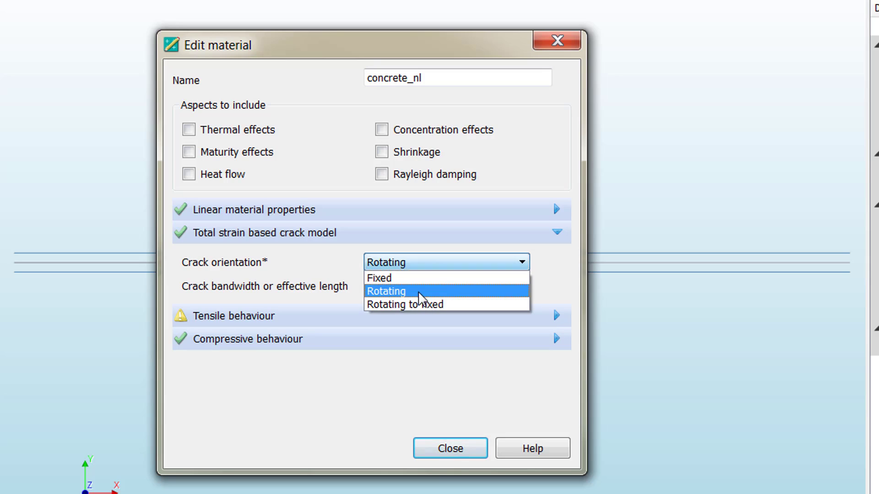
left_click(379, 277)
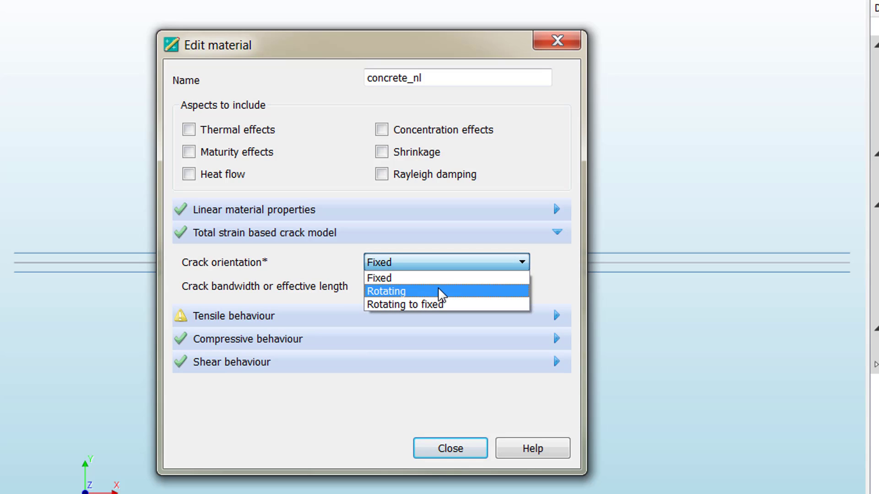
left_click(386, 291)
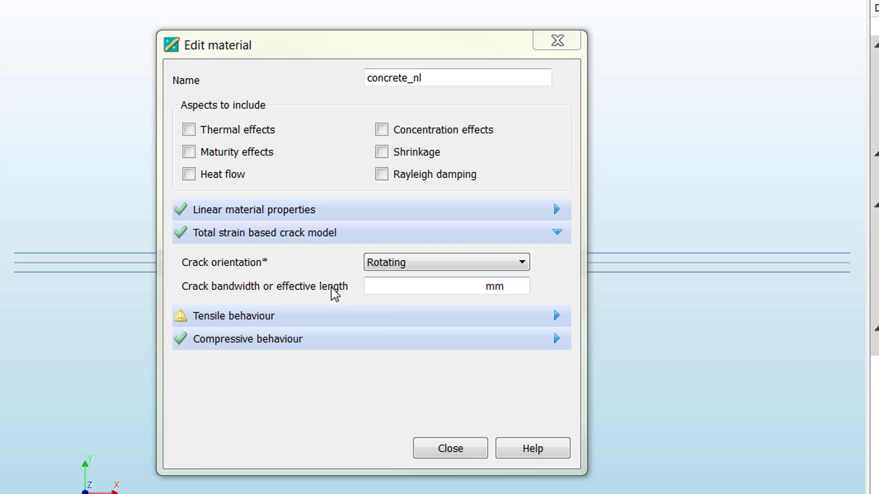
mouse_move(318, 295)
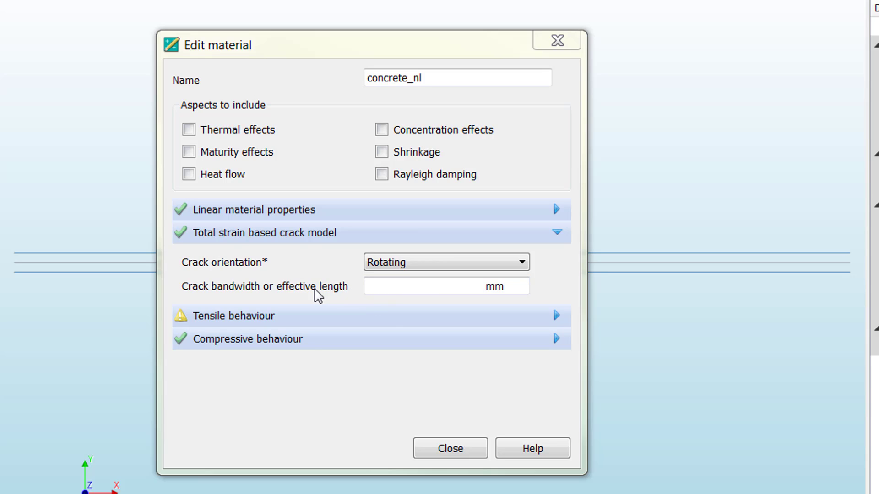
mouse_move(295, 310)
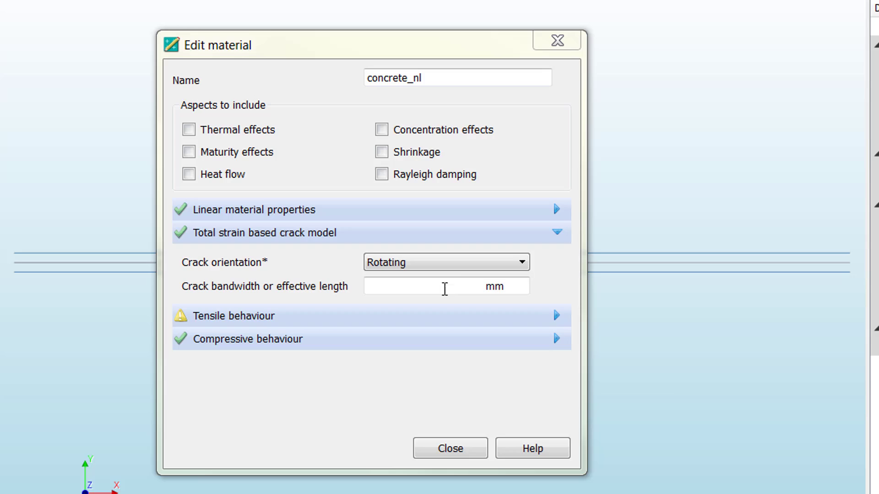
mouse_move(220, 304)
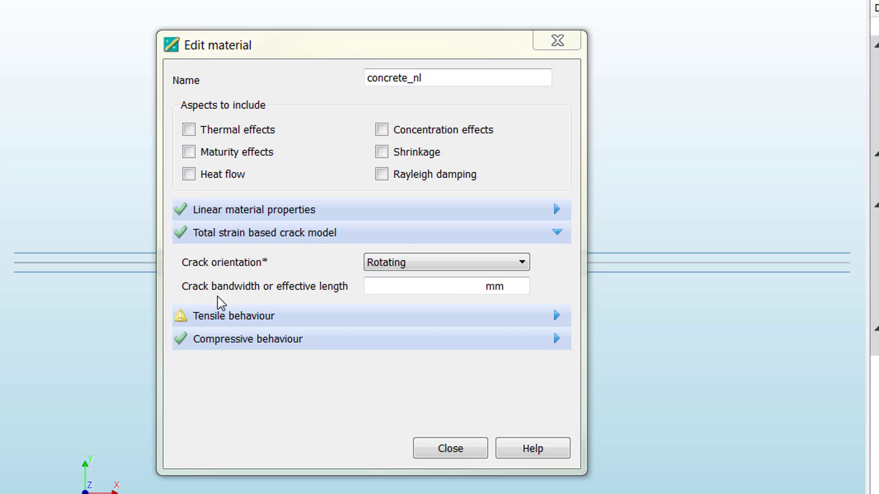
mouse_move(283, 303)
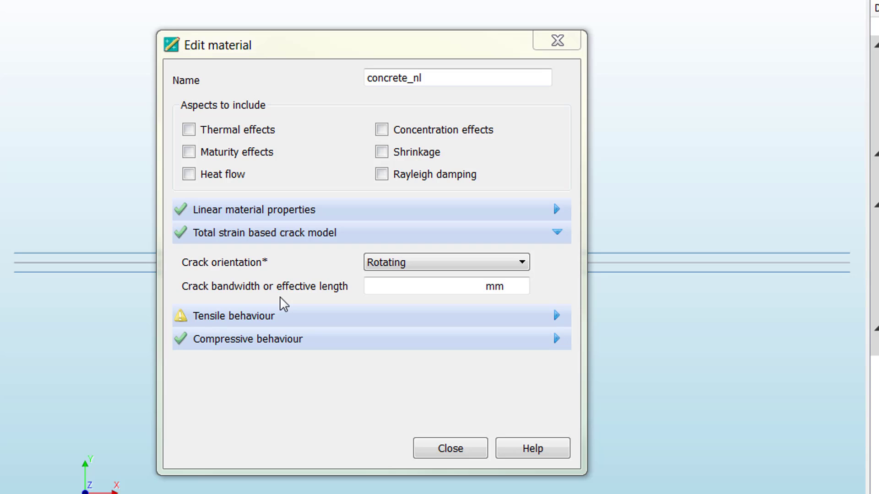
mouse_move(290, 307)
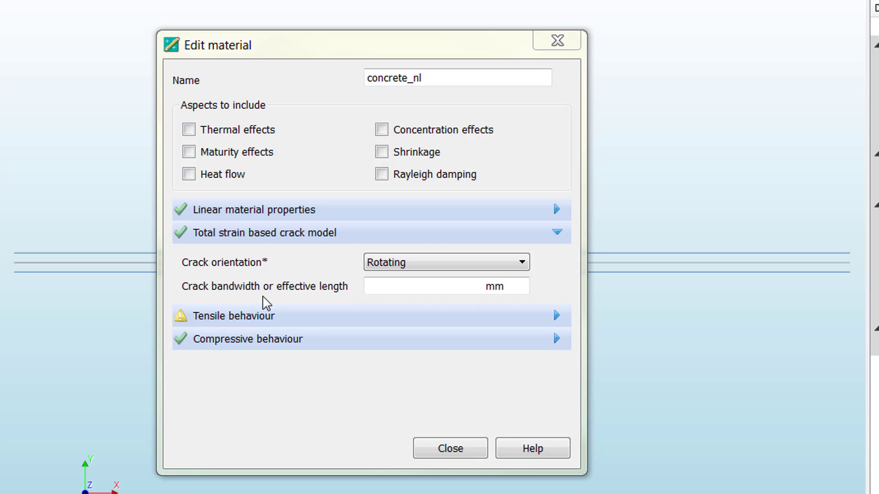
mouse_move(276, 295)
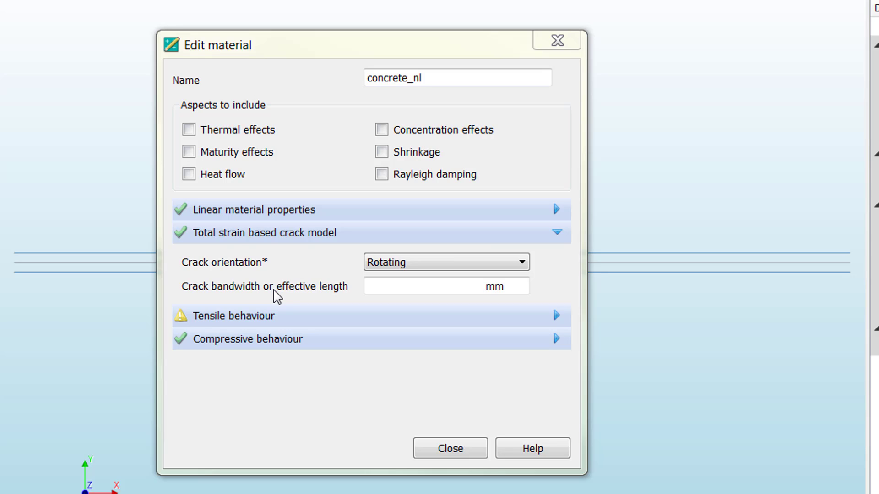
mouse_move(297, 301)
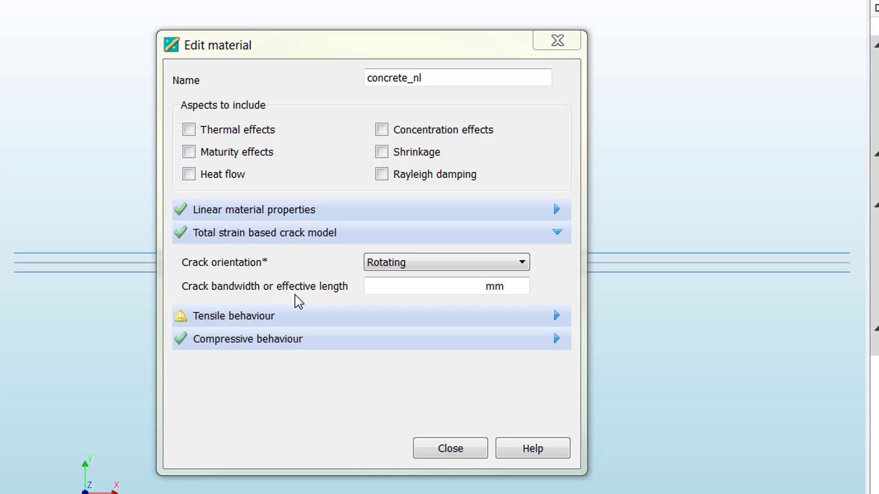
mouse_move(197, 255)
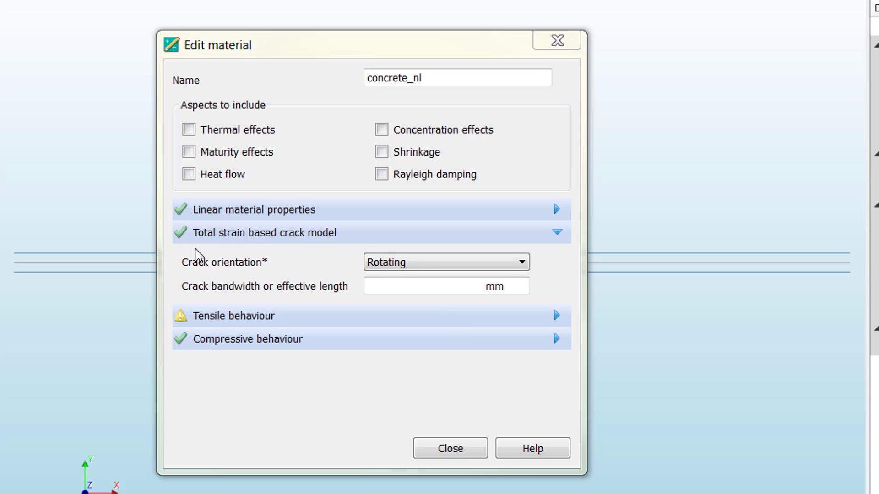
mouse_move(275, 306)
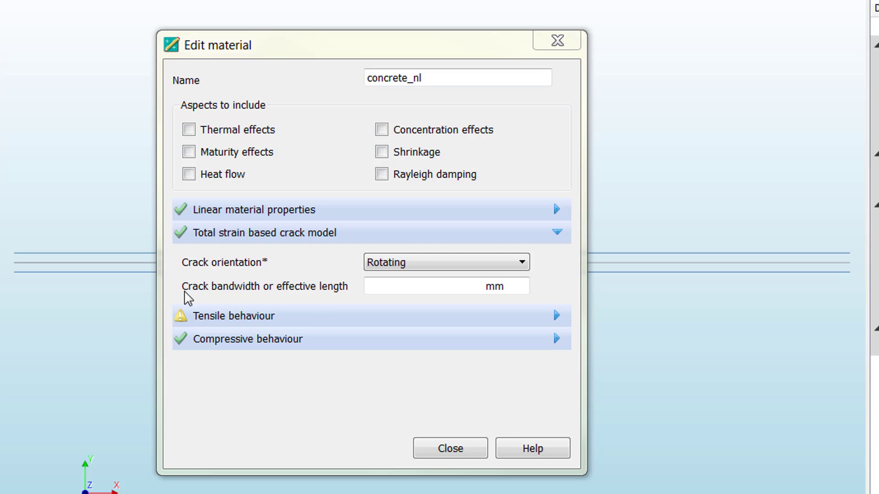
mouse_move(325, 311)
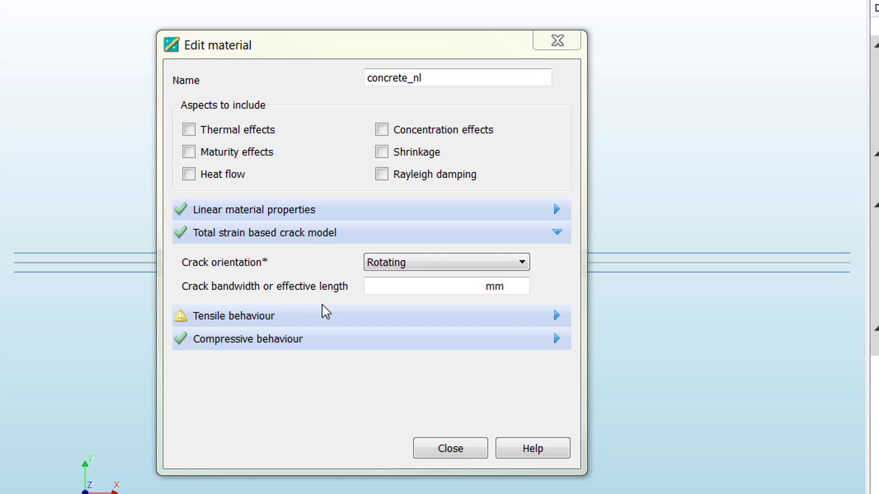
Activate the empty crack bandwidth field for entry.
left_click(437, 287)
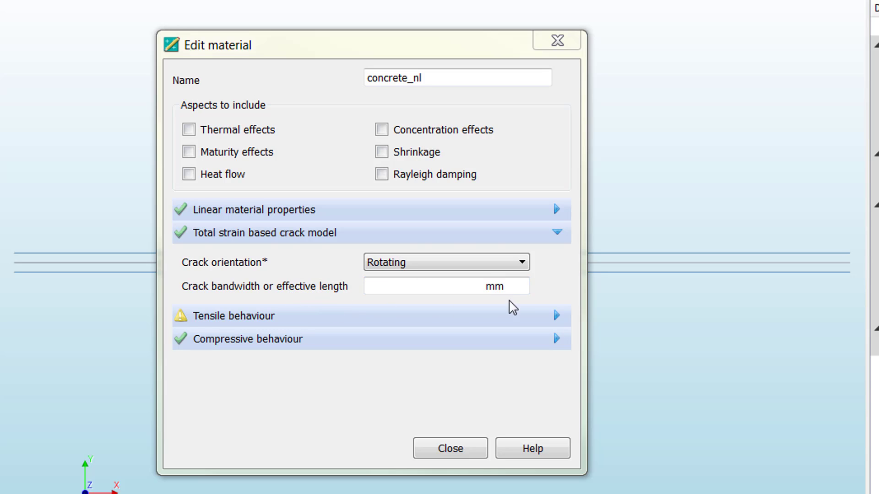
mouse_move(475, 313)
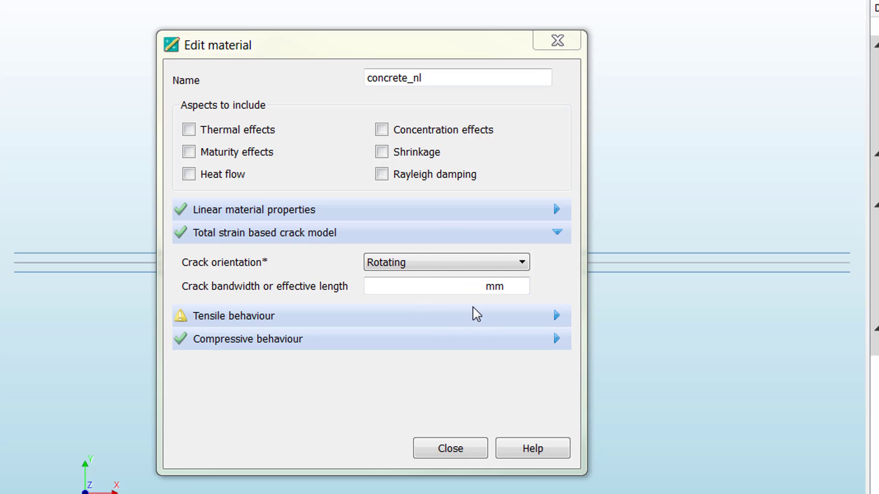
left_click(437, 285)
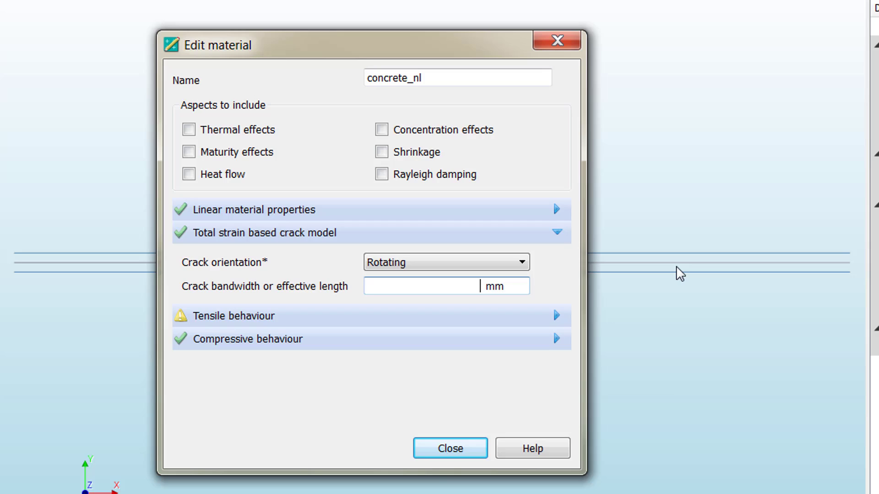
Enter 150 mm as the crack bandwidth or effective length.
type("150")
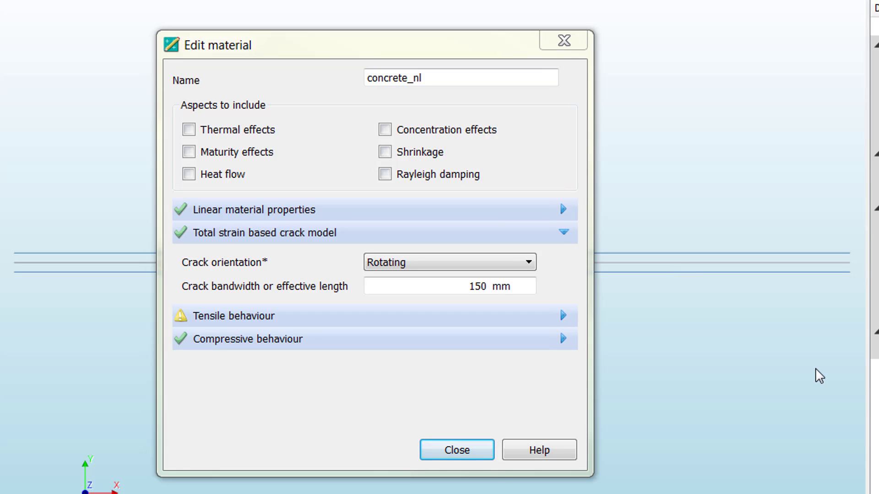
mouse_move(720, 350)
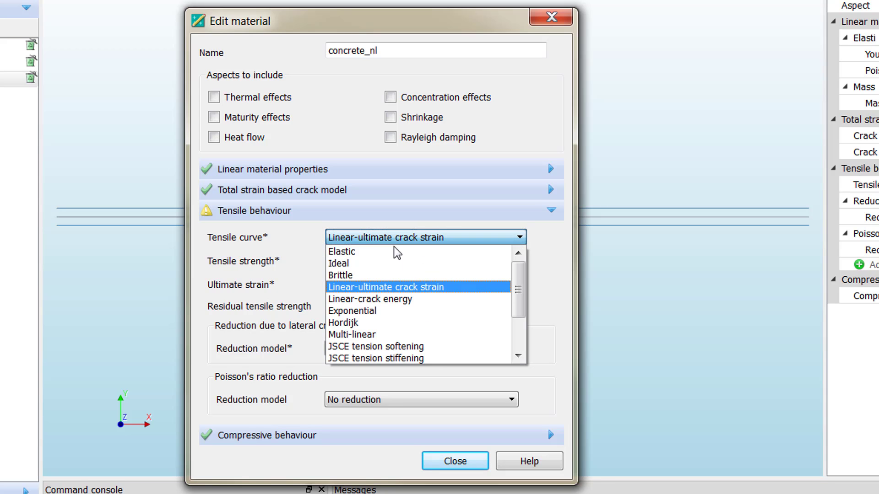
mouse_move(357, 335)
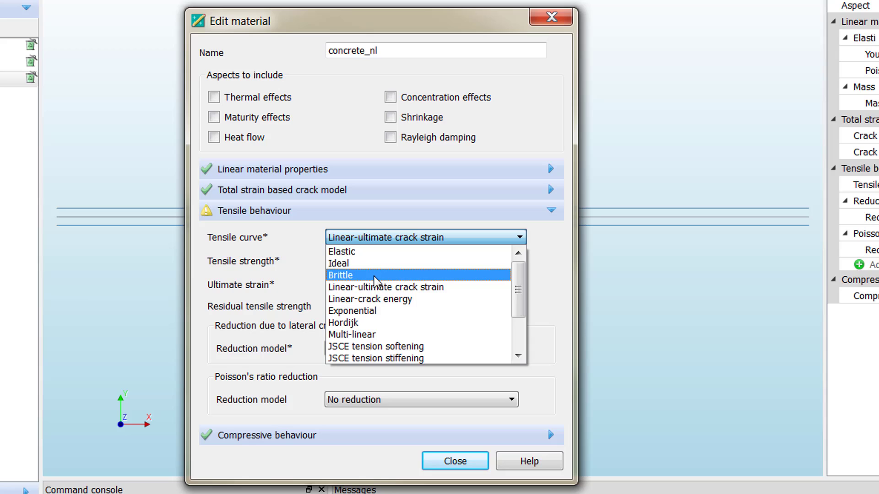
mouse_move(386, 287)
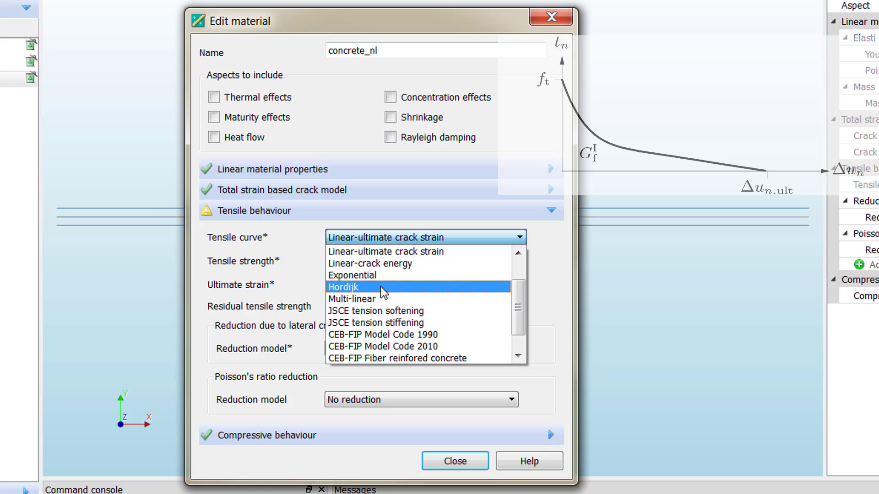
Select the Hordijk tensile curve and focus the tensile strength field.
left_click(344, 287)
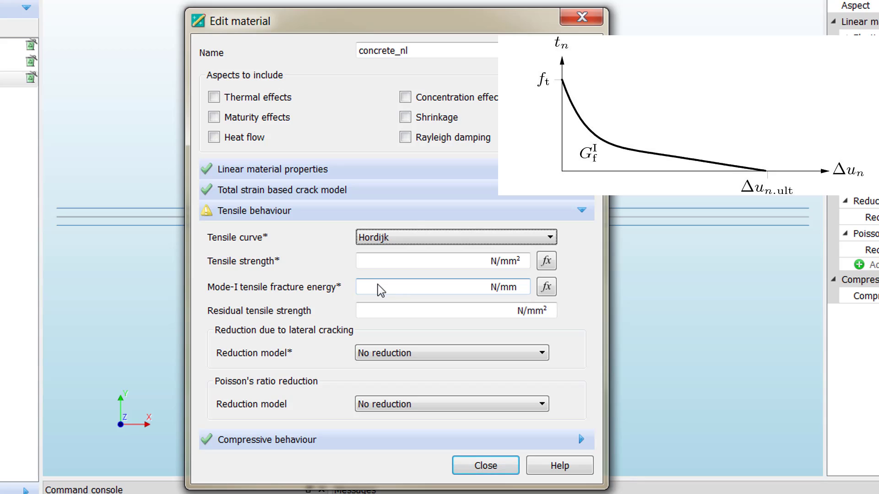
left_click(437, 286)
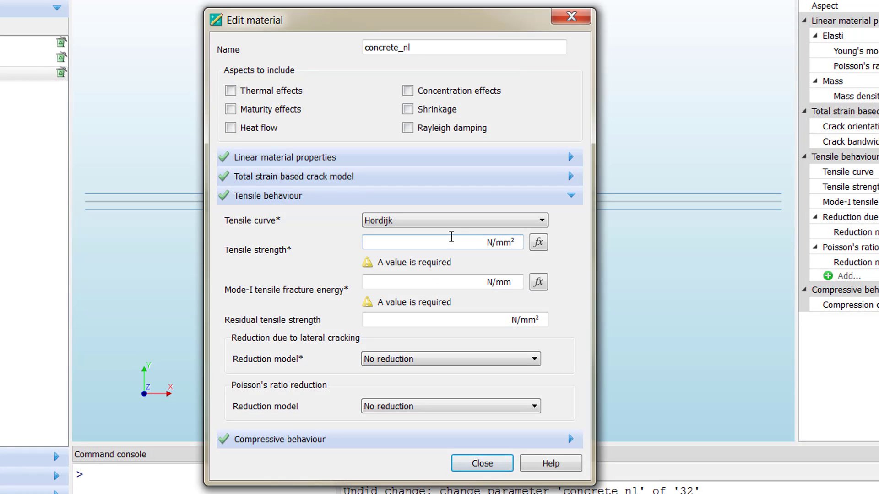
Enter tensile strength 3 N/mm² and Mode-I fracture energy 0.075 N/mm.
type("3")
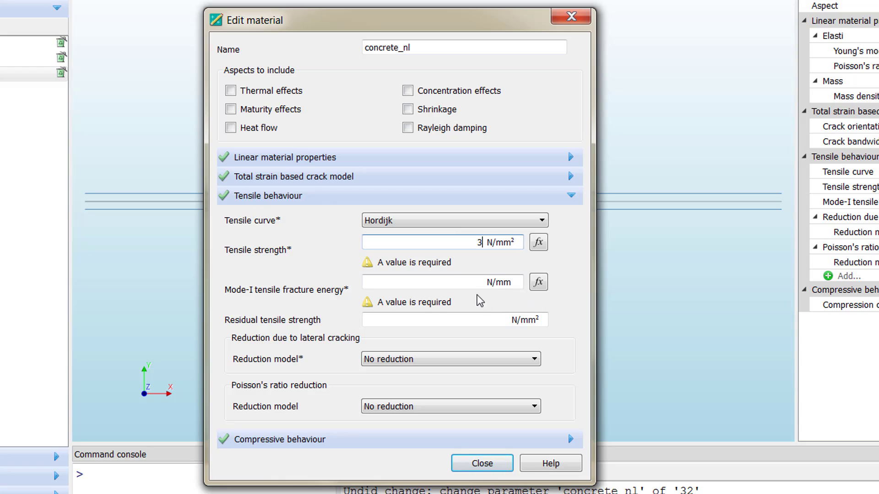
type("0.075")
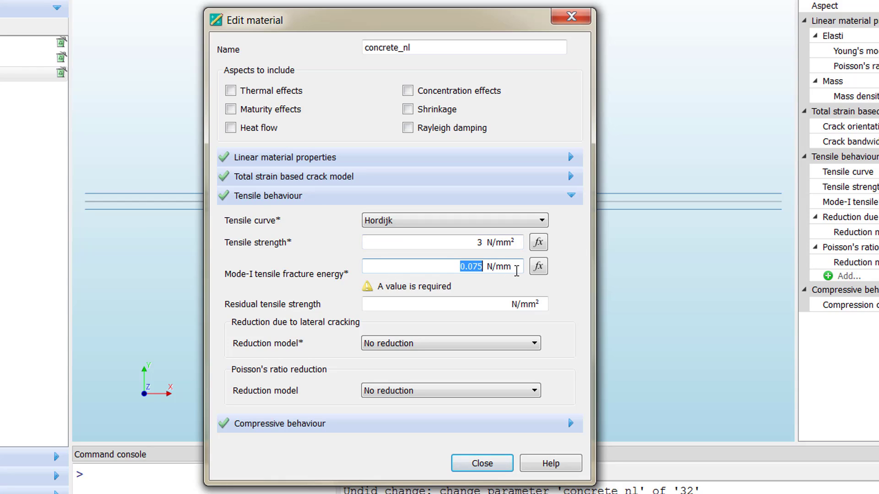
key("backspace")
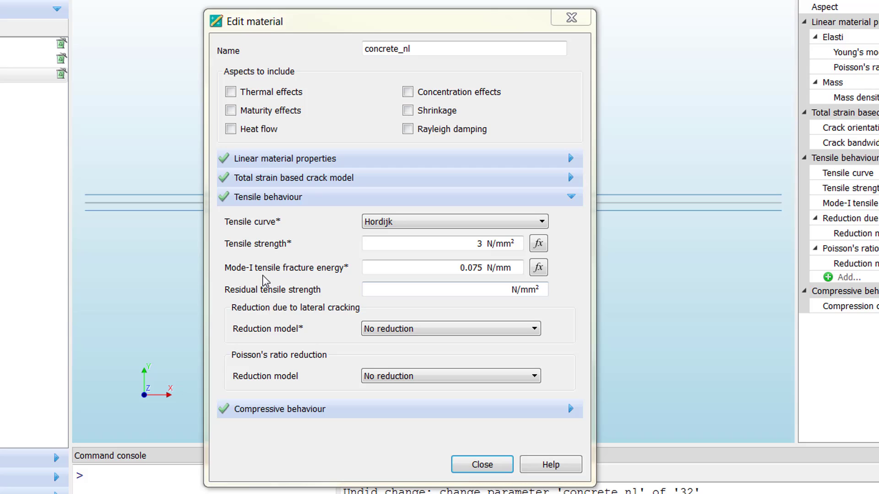
mouse_move(500, 283)
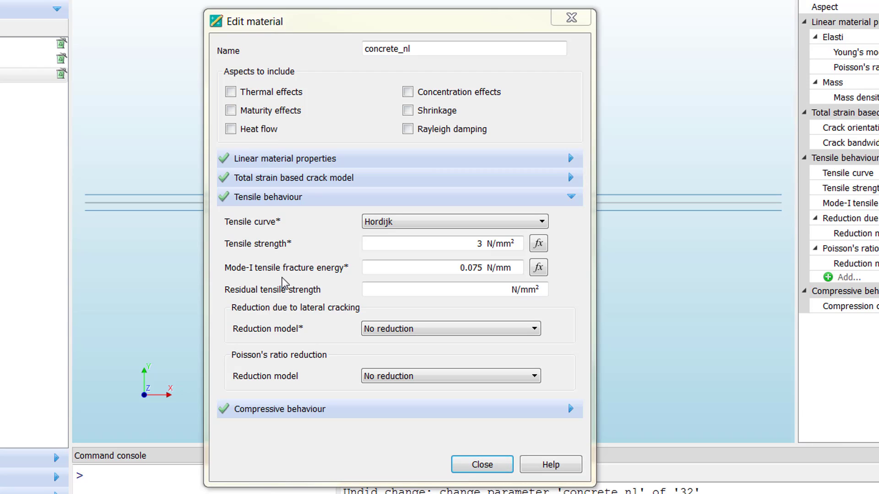
mouse_move(330, 292)
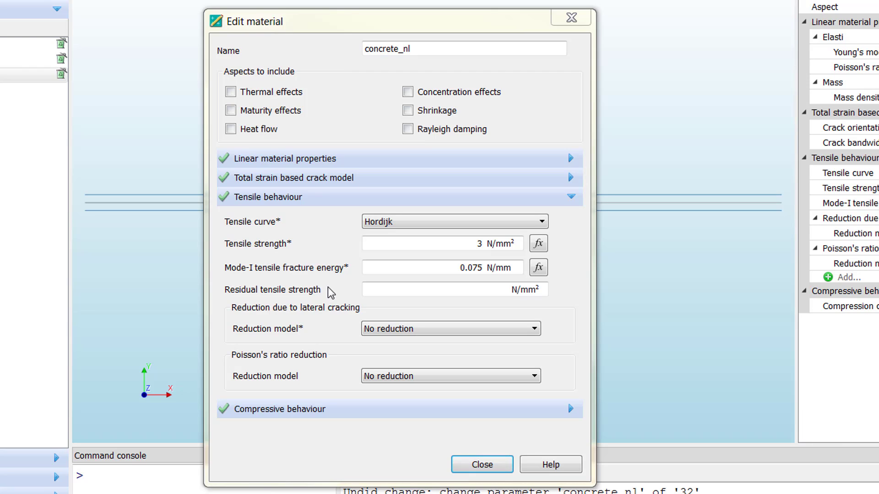
mouse_move(427, 335)
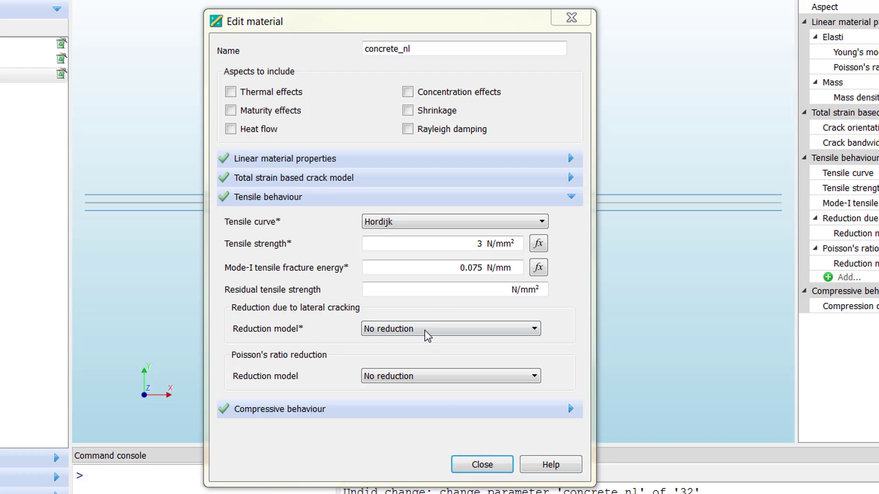
mouse_move(424, 346)
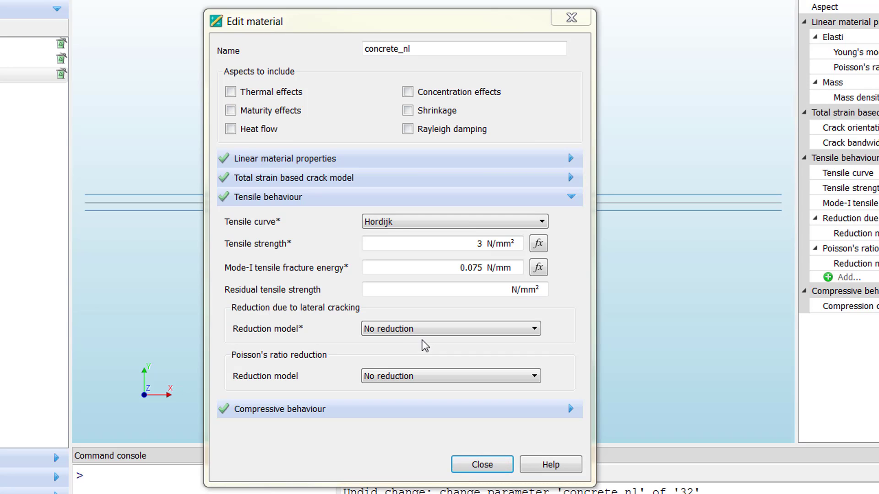
left_click(443, 290)
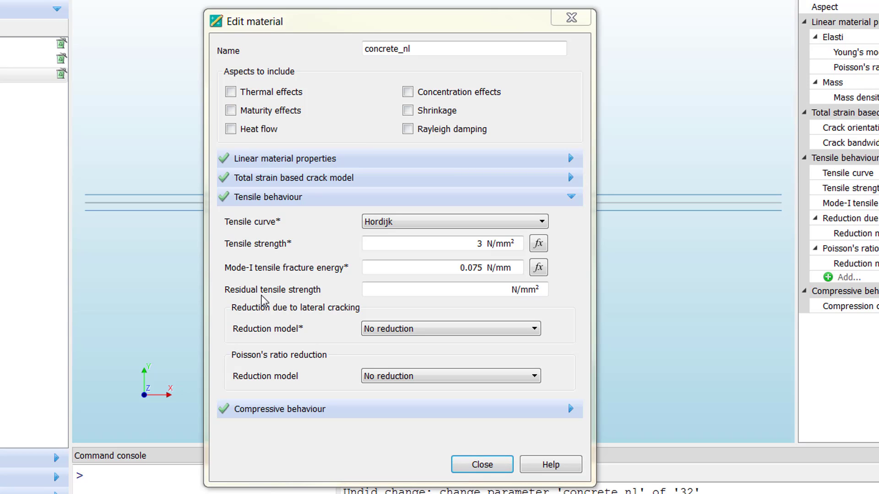
left_click(453, 290)
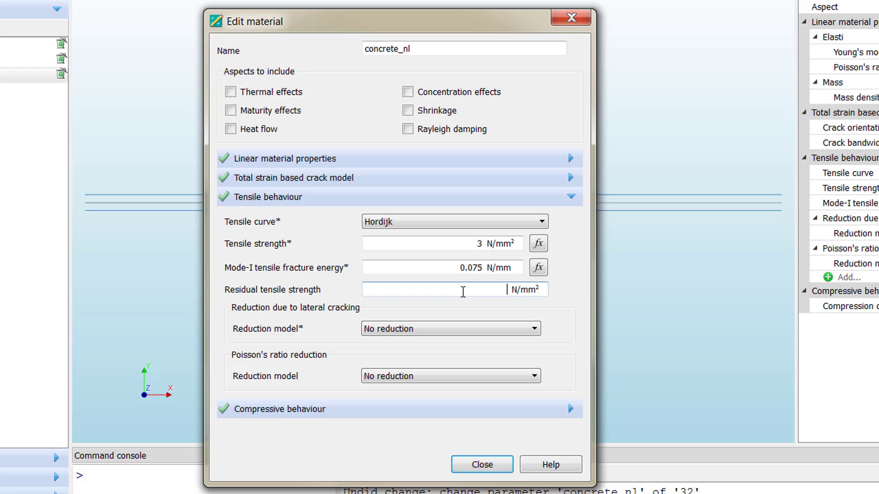
type("1")
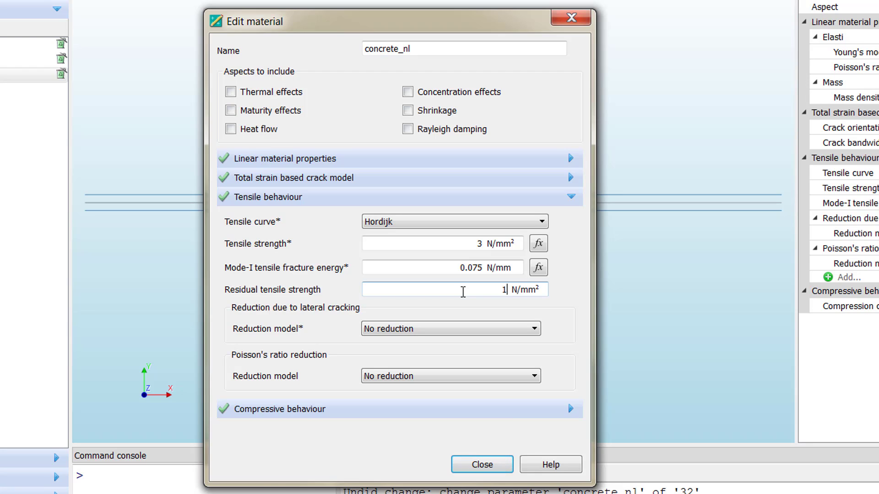
key("Backspace")
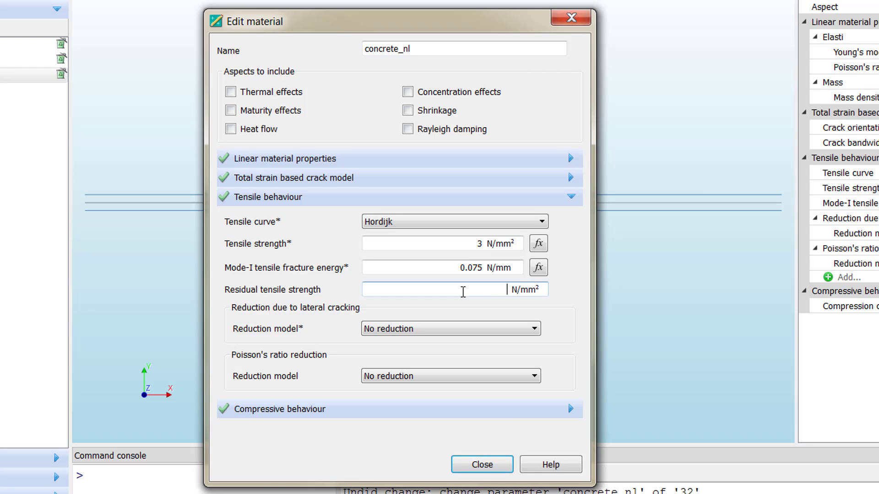
type("3")
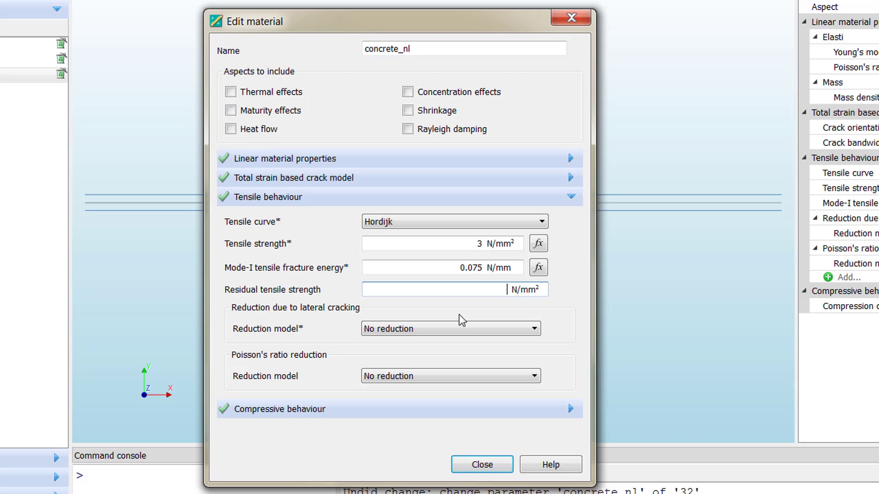
mouse_move(461, 310)
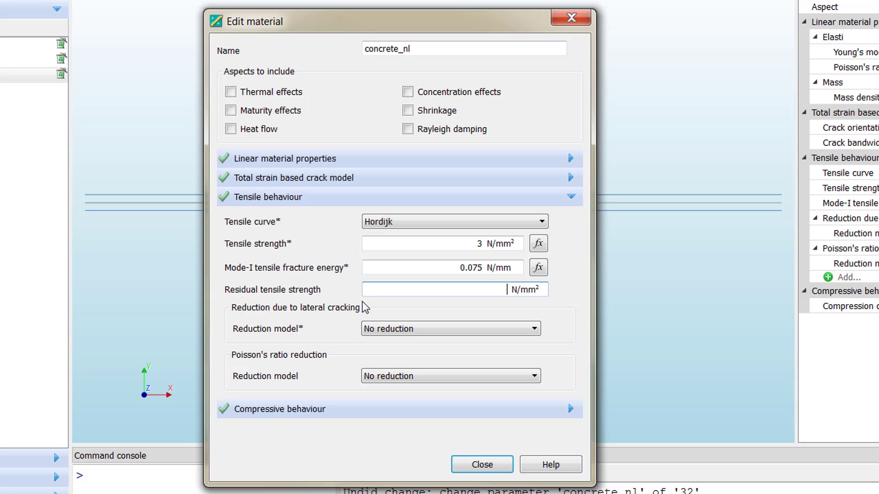
mouse_move(264, 369)
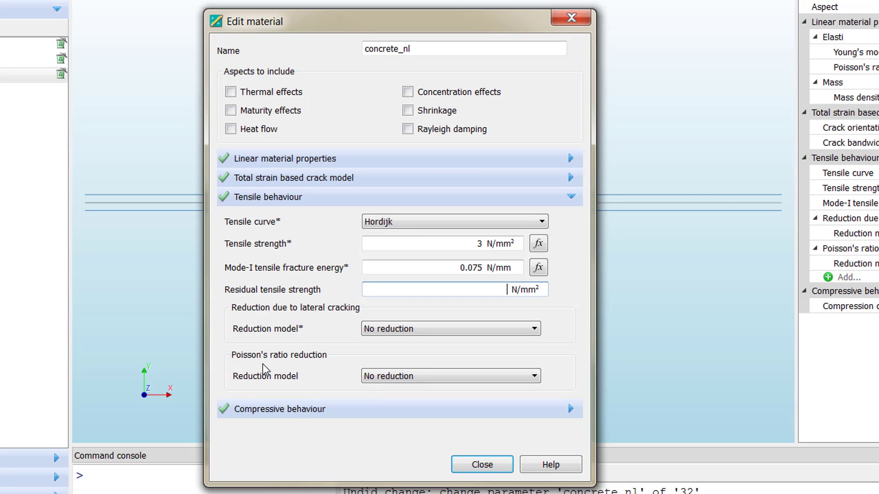
mouse_move(280, 342)
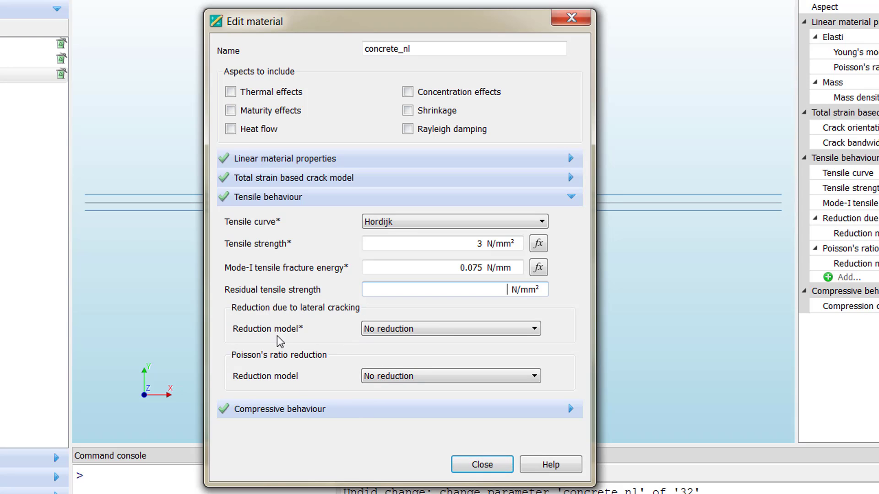
mouse_move(280, 344)
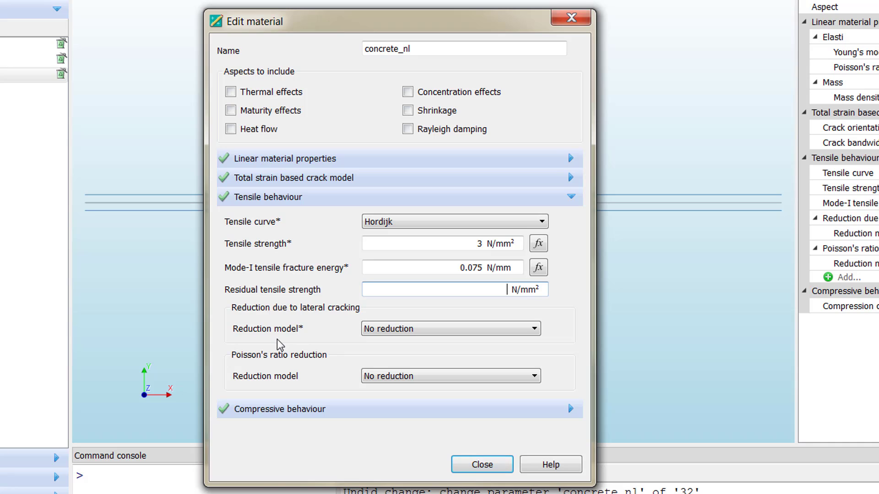
mouse_move(307, 371)
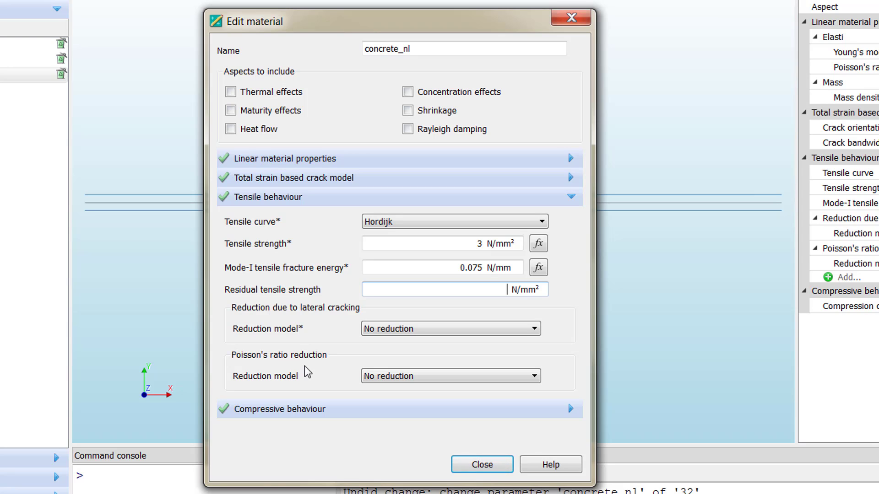
left_click(450, 328)
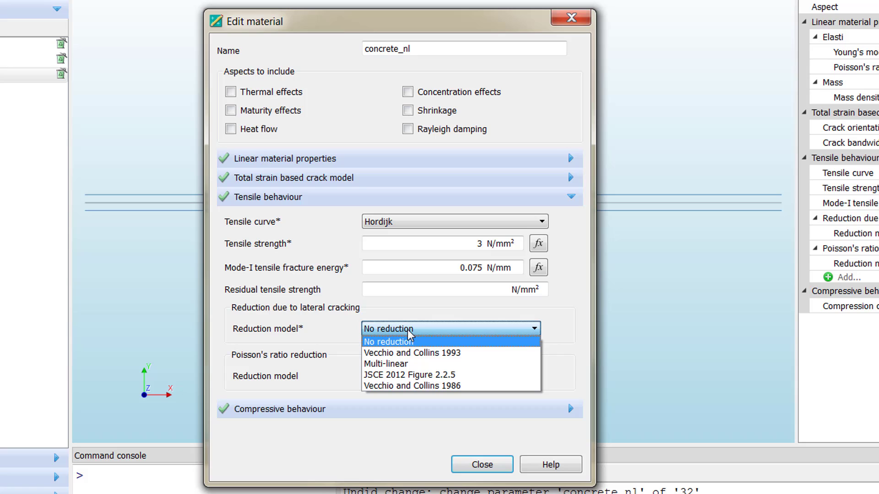
mouse_move(426, 352)
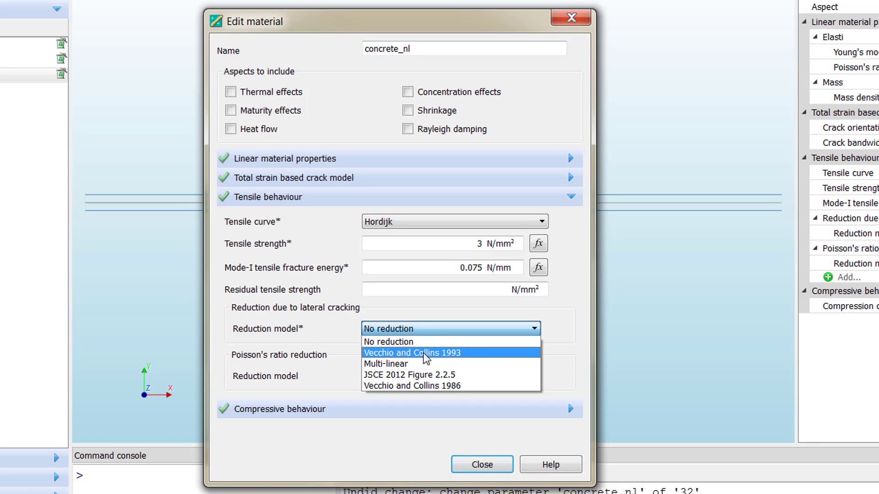
mouse_move(449, 374)
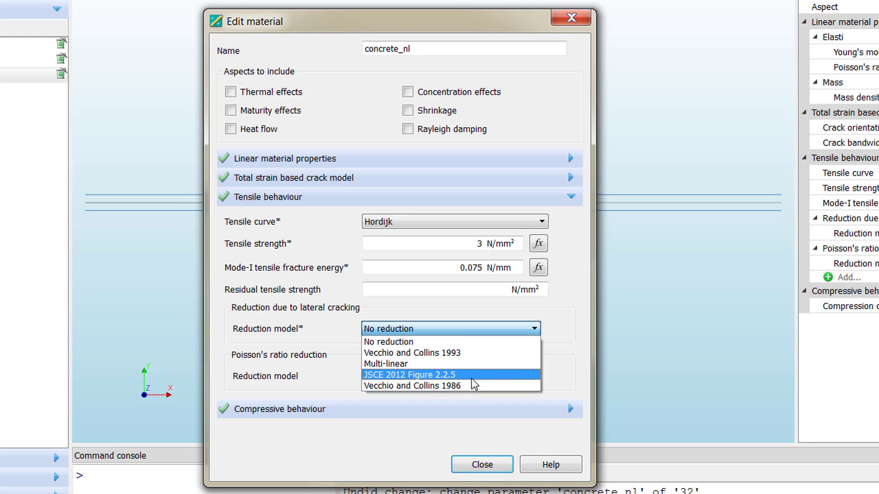
mouse_move(485, 364)
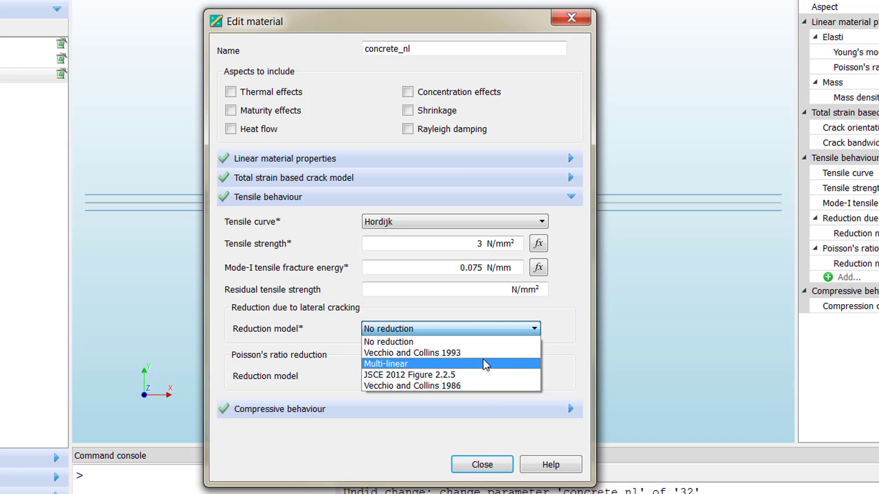
mouse_move(495, 353)
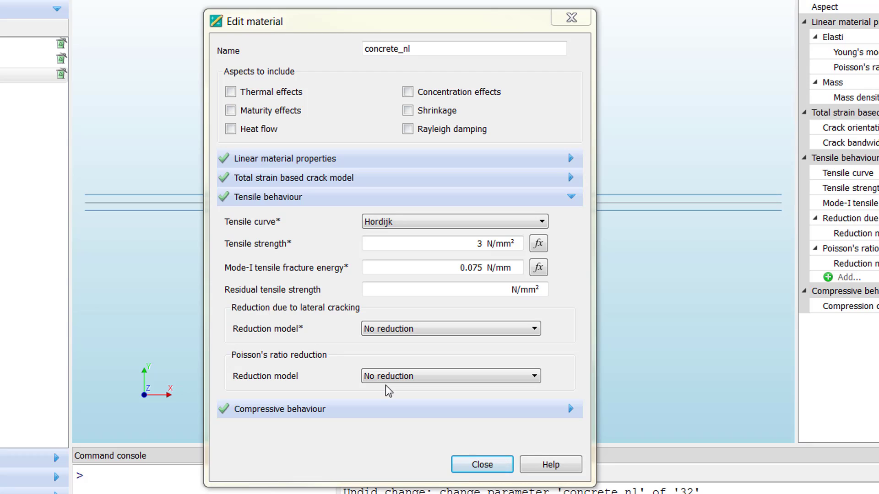
mouse_move(431, 393)
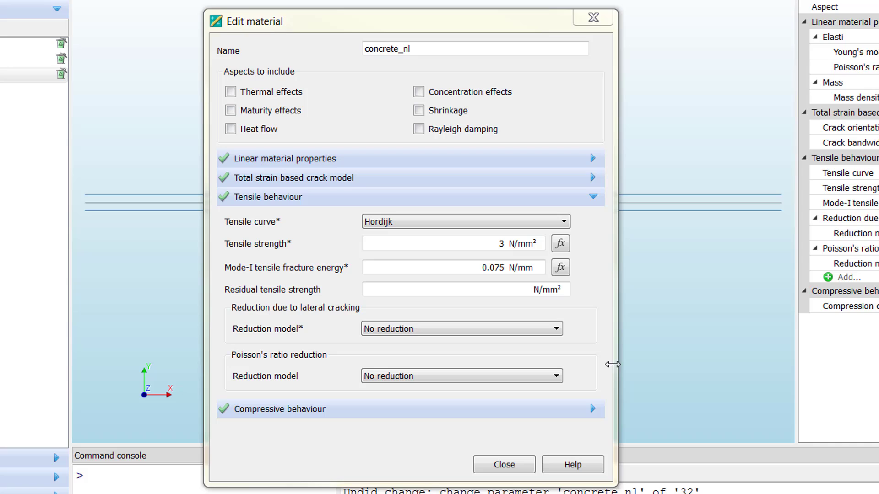
mouse_move(596, 407)
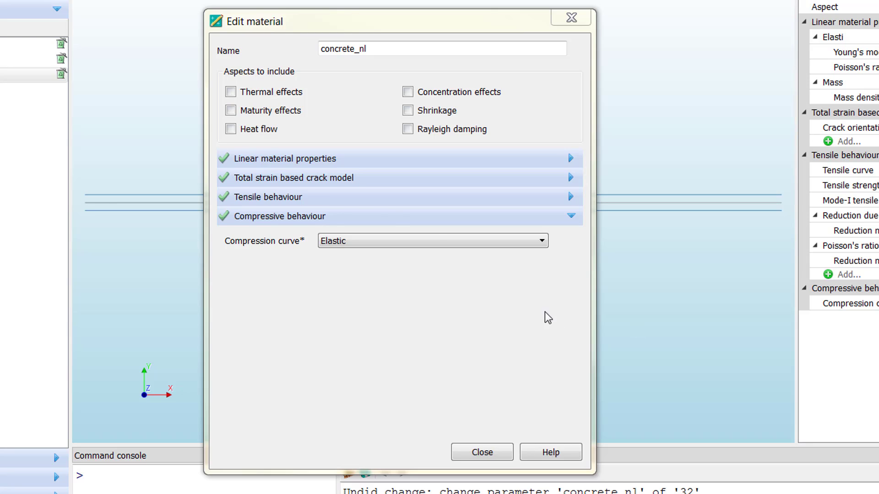
mouse_move(330, 218)
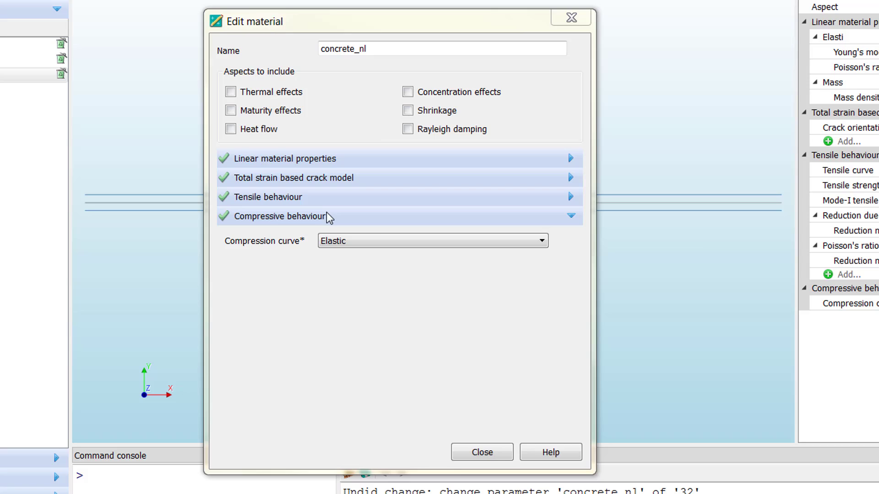
Open the Compression curve dropdown and scroll through its options.
left_click(432, 241)
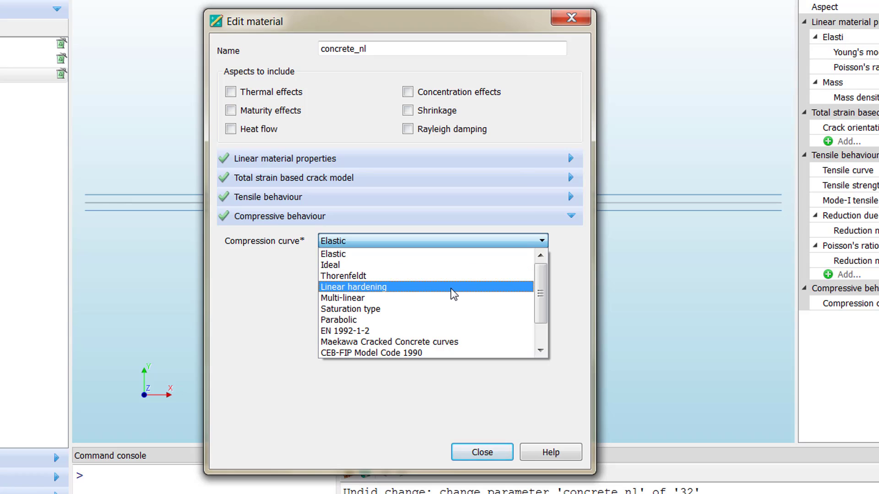
scroll("down", 3)
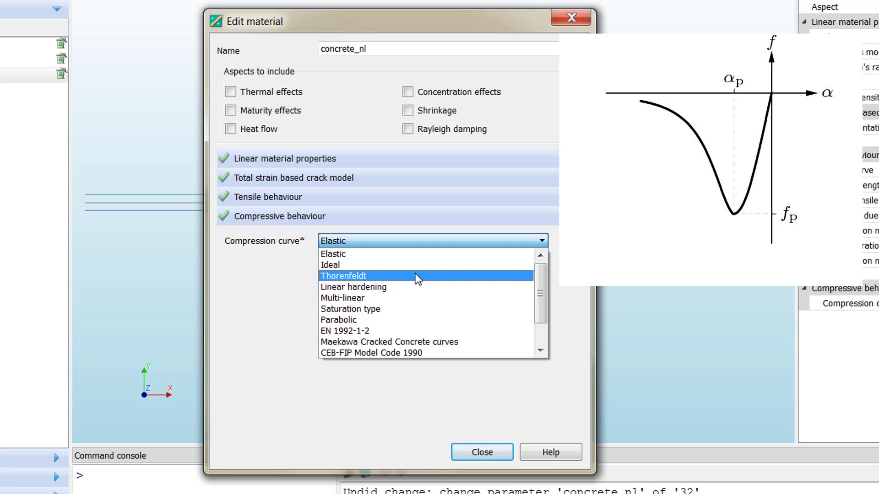
Set concrete_nl's compression curve to Thorenfeldt and enter compressive strength 33 N/mm².
left_click(342, 275)
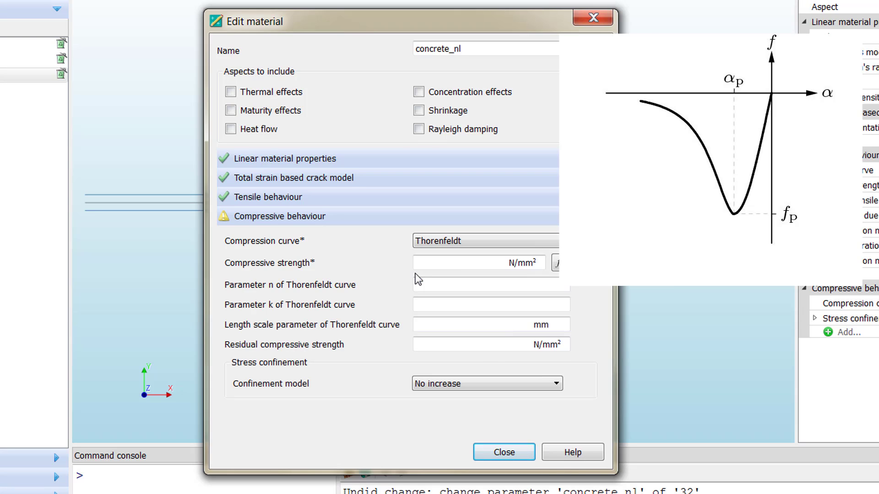
left_click(485, 241)
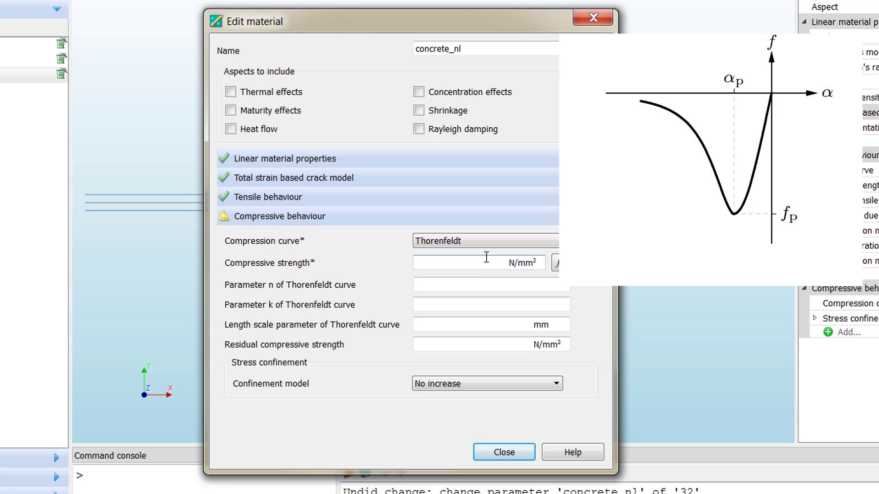
left_click(454, 262)
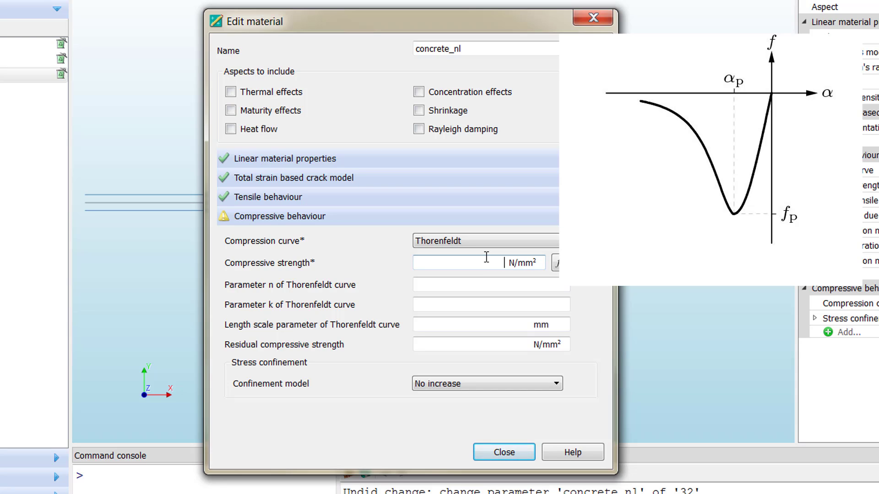
type("33")
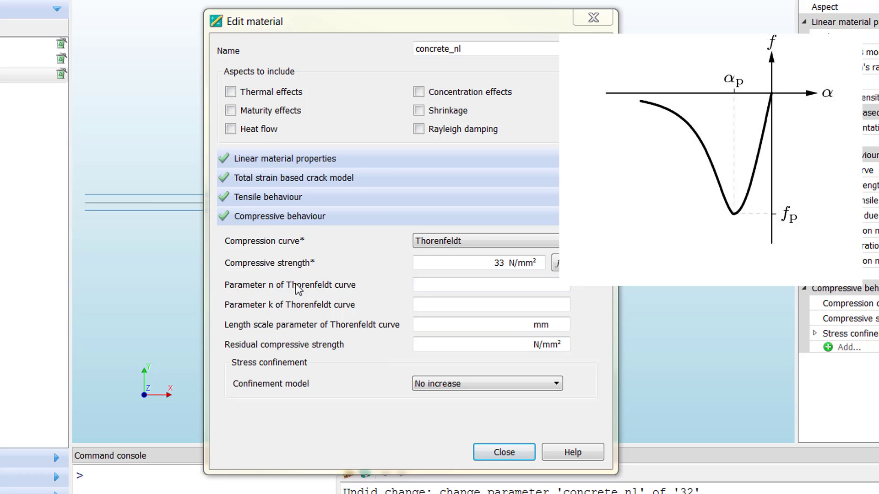
mouse_move(275, 309)
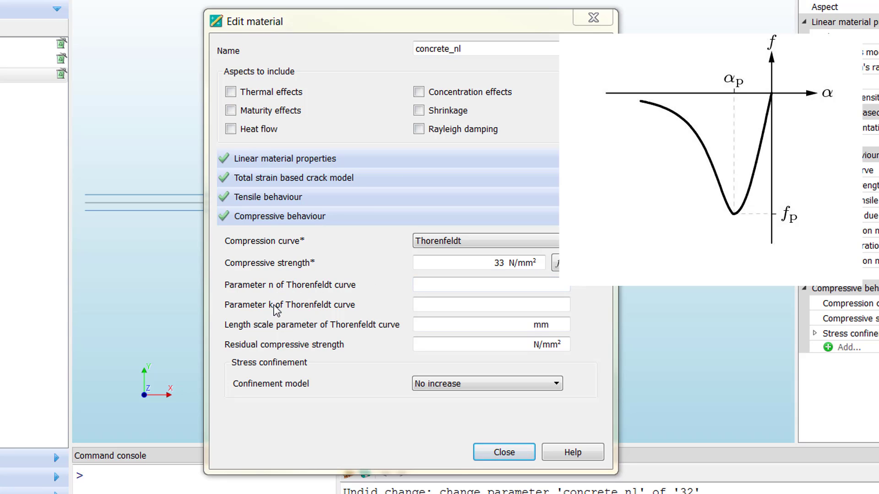
mouse_move(304, 310)
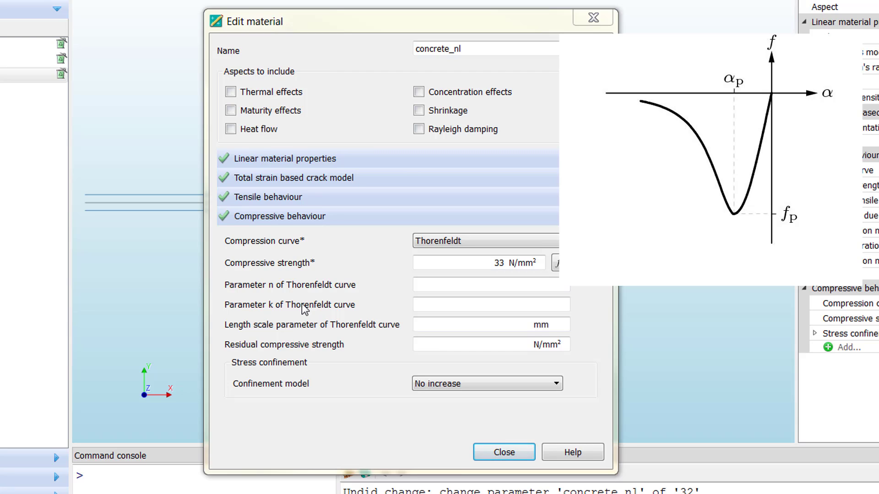
mouse_move(269, 337)
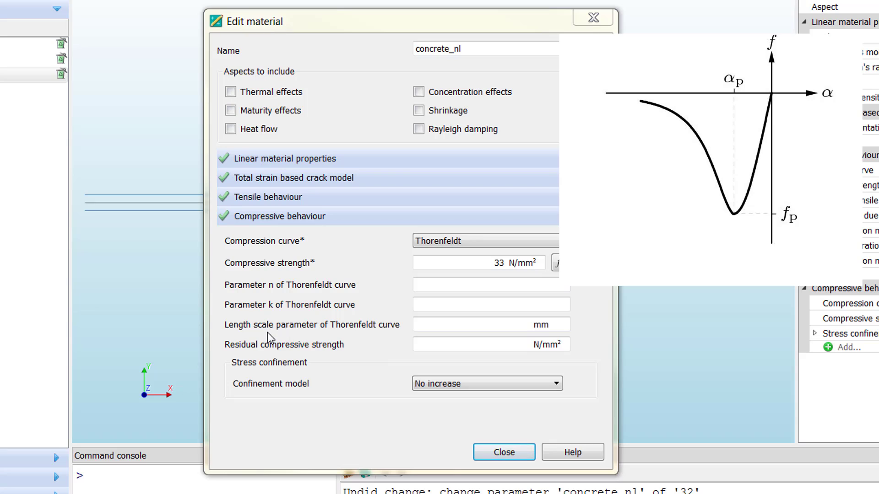
mouse_move(235, 335)
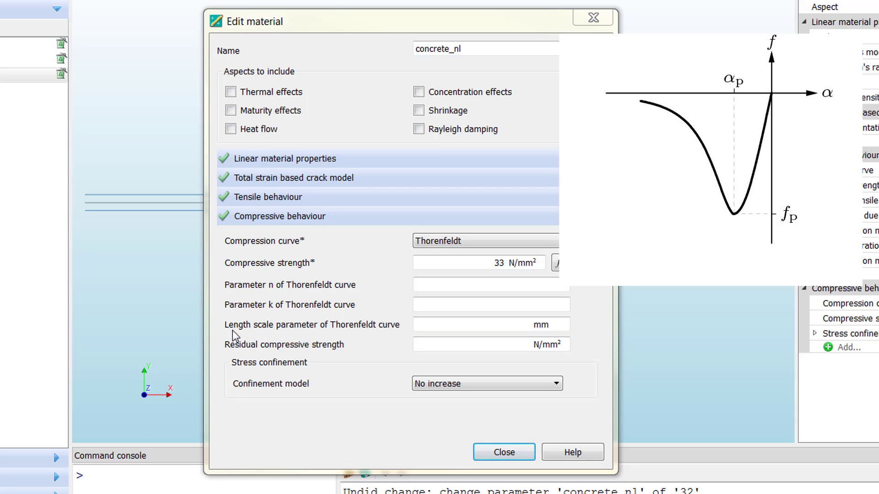
mouse_move(328, 343)
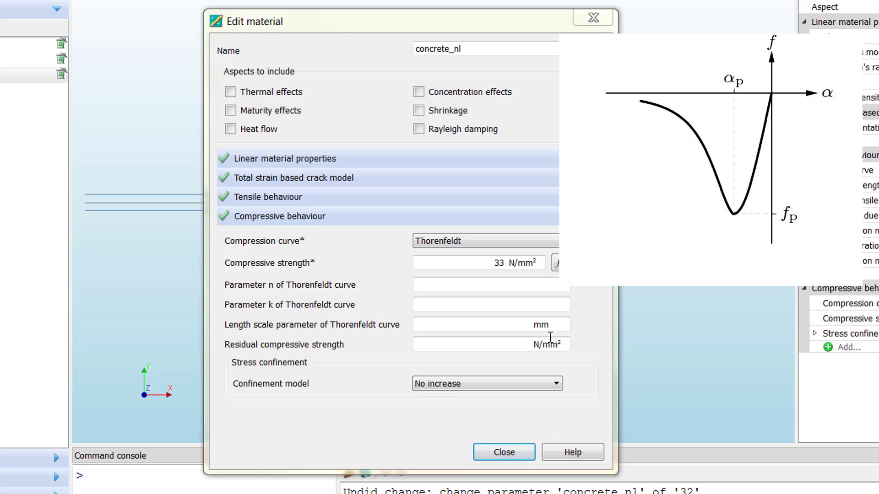
mouse_move(227, 327)
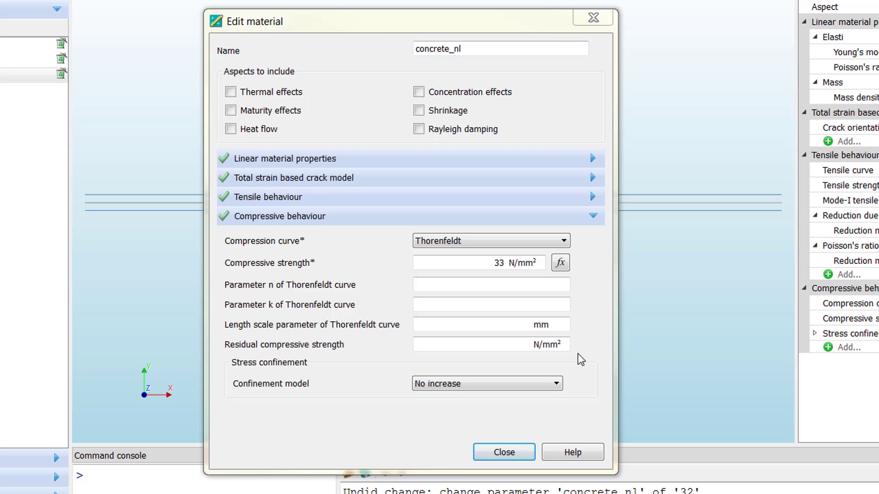
mouse_move(235, 326)
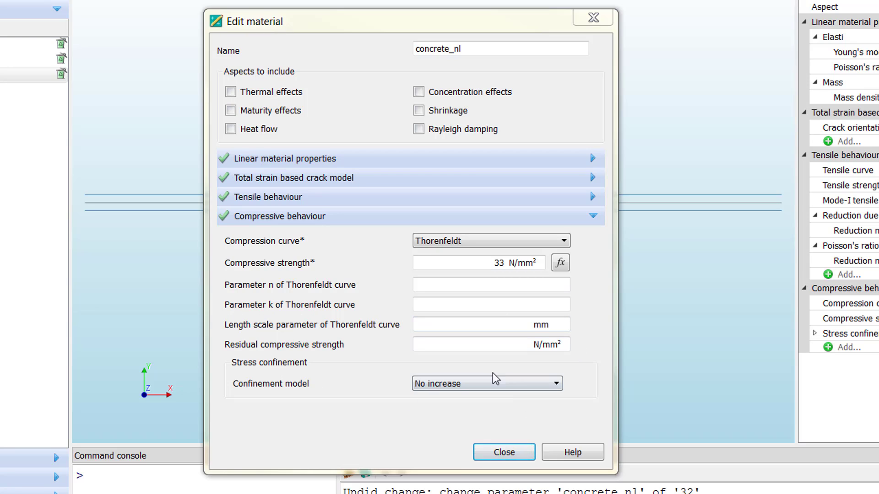
mouse_move(301, 400)
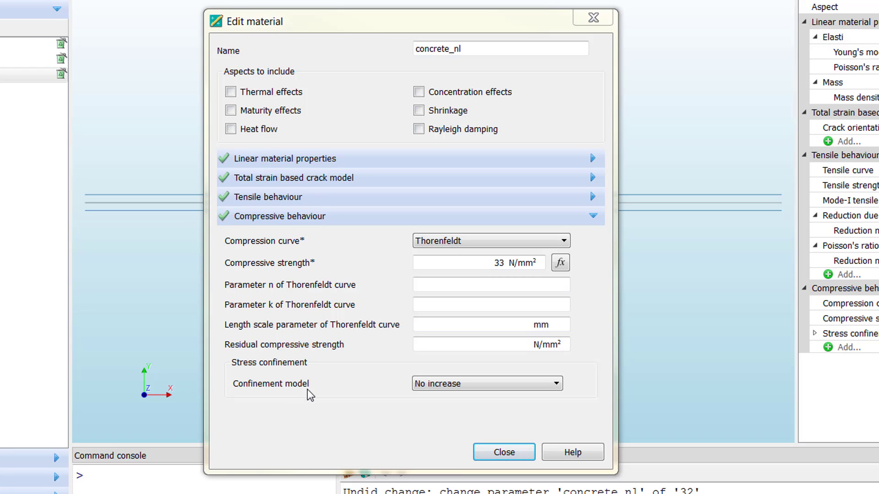
left_click(485, 383)
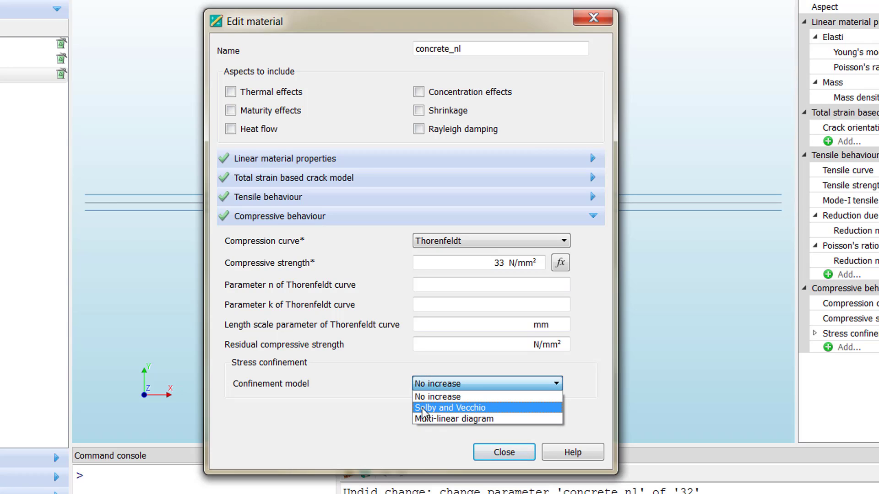
mouse_move(445, 419)
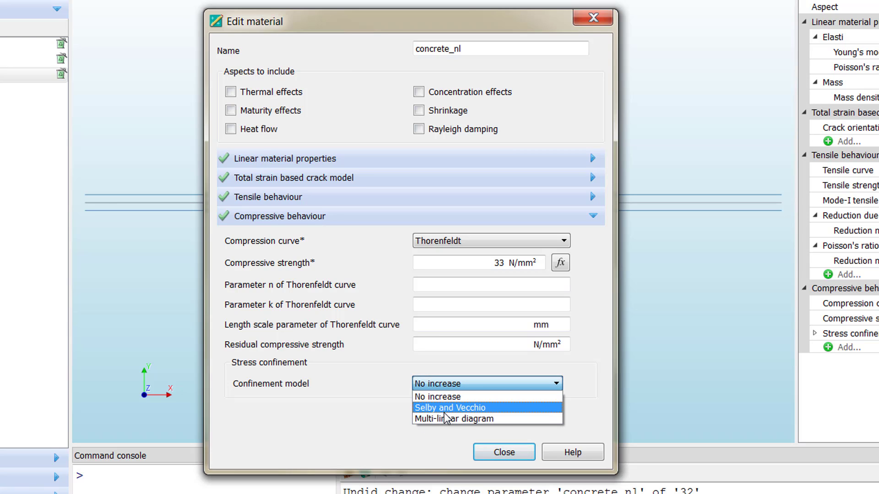
mouse_move(437, 415)
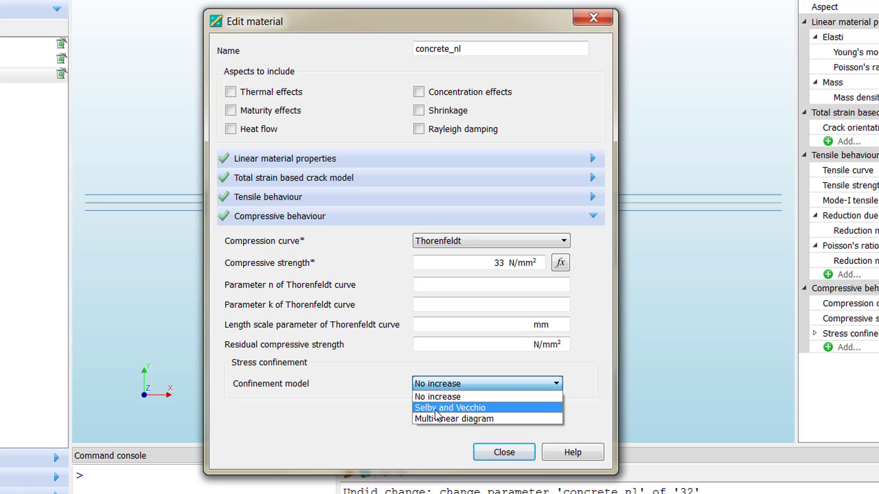
mouse_move(357, 405)
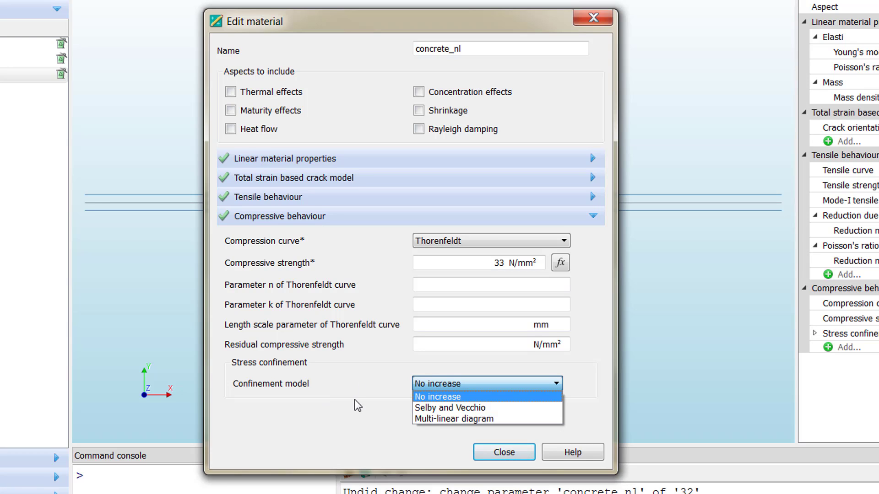
left_click(437, 396)
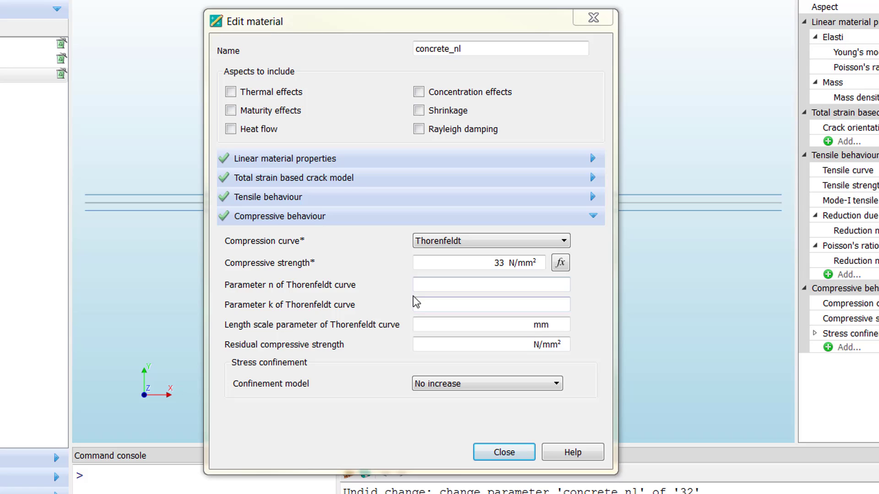